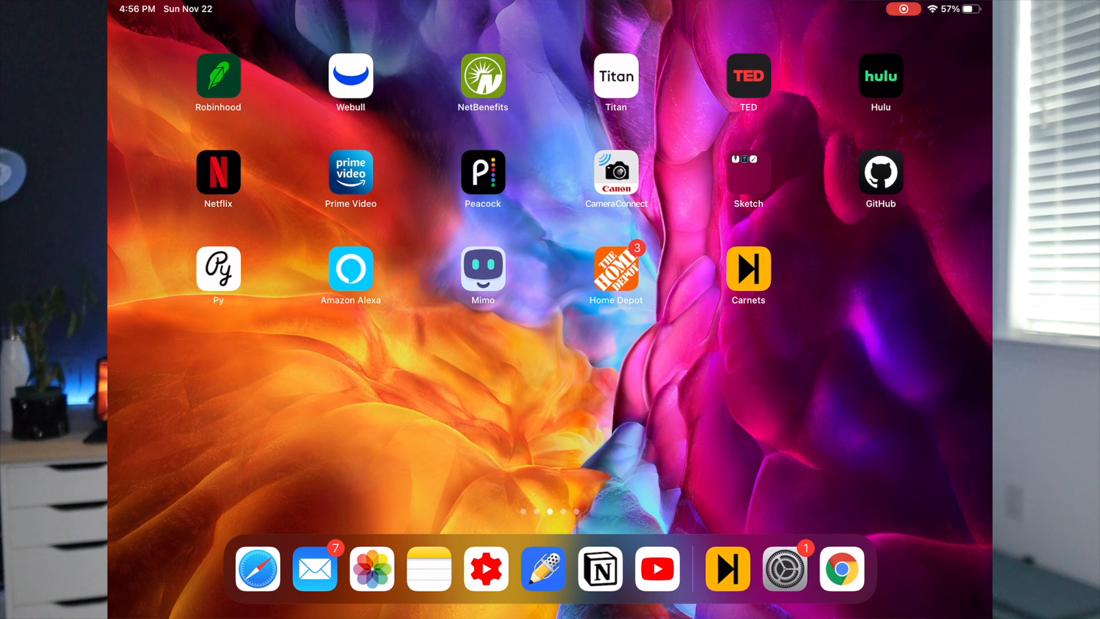
Step: Launch Carnets and type import pandas as pd and a partial df = pd.da line into a cell
left_click(747, 274)
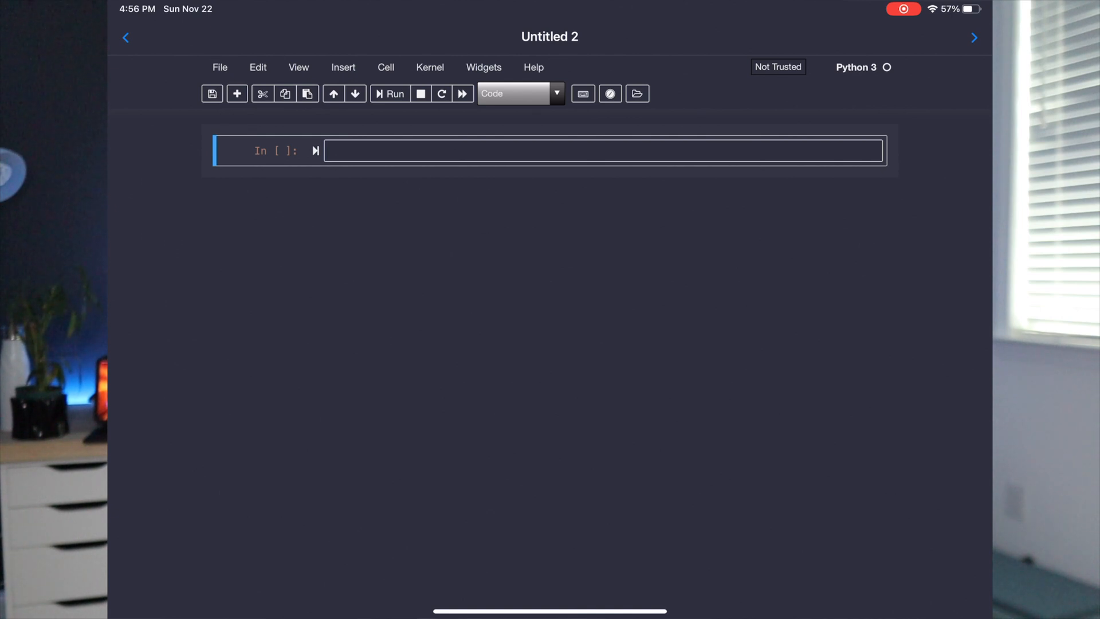
left_click(395, 93)
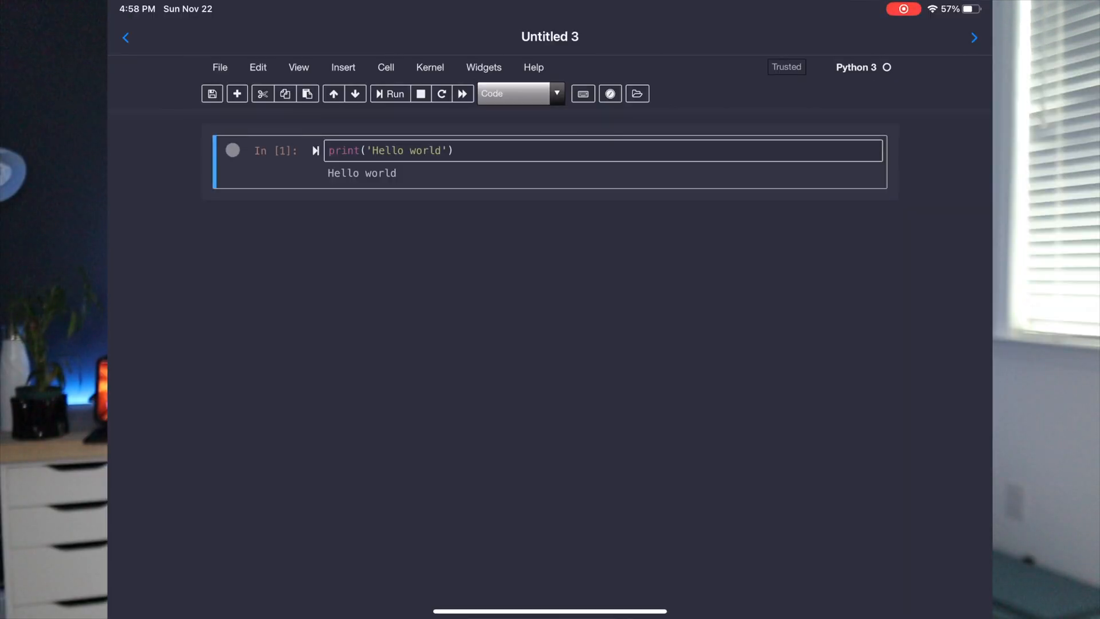
left_click(236, 93)
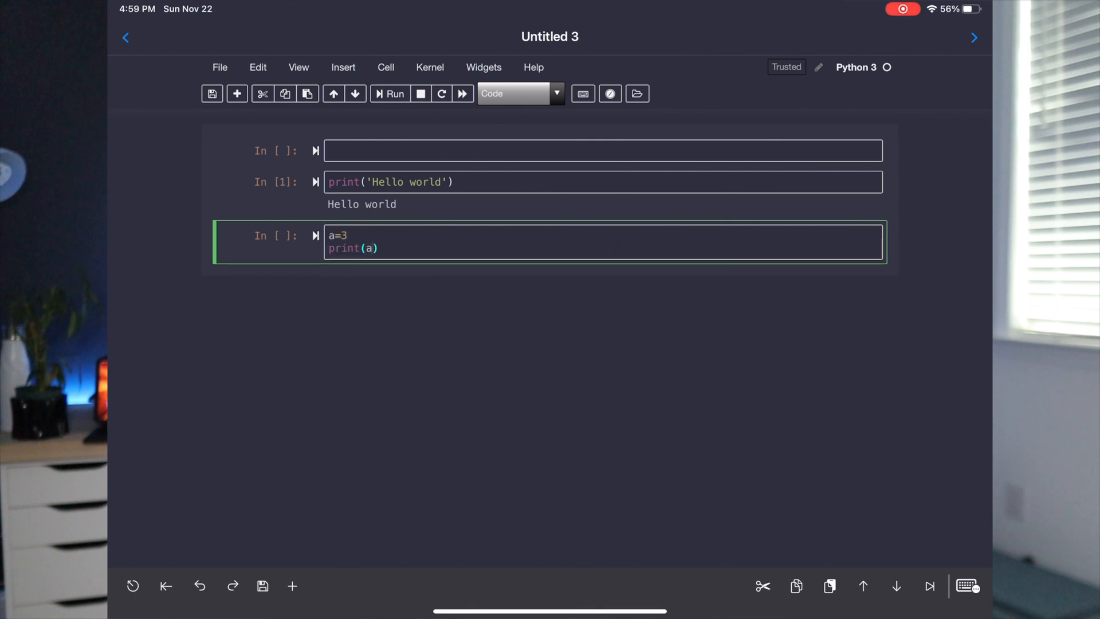
left_click(390, 93)
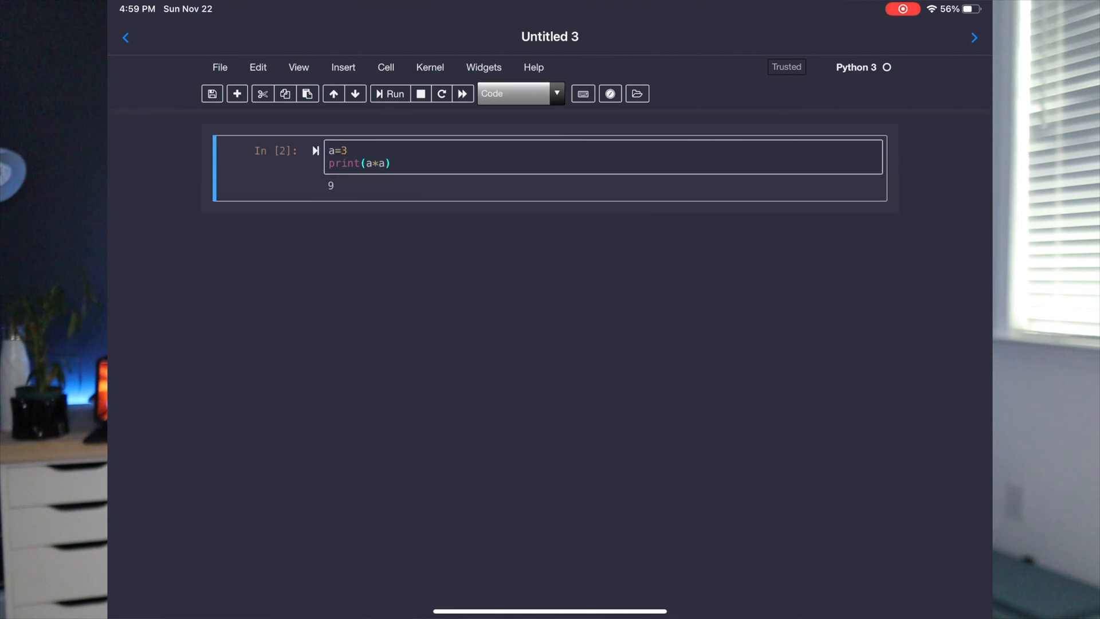
type("import ps")
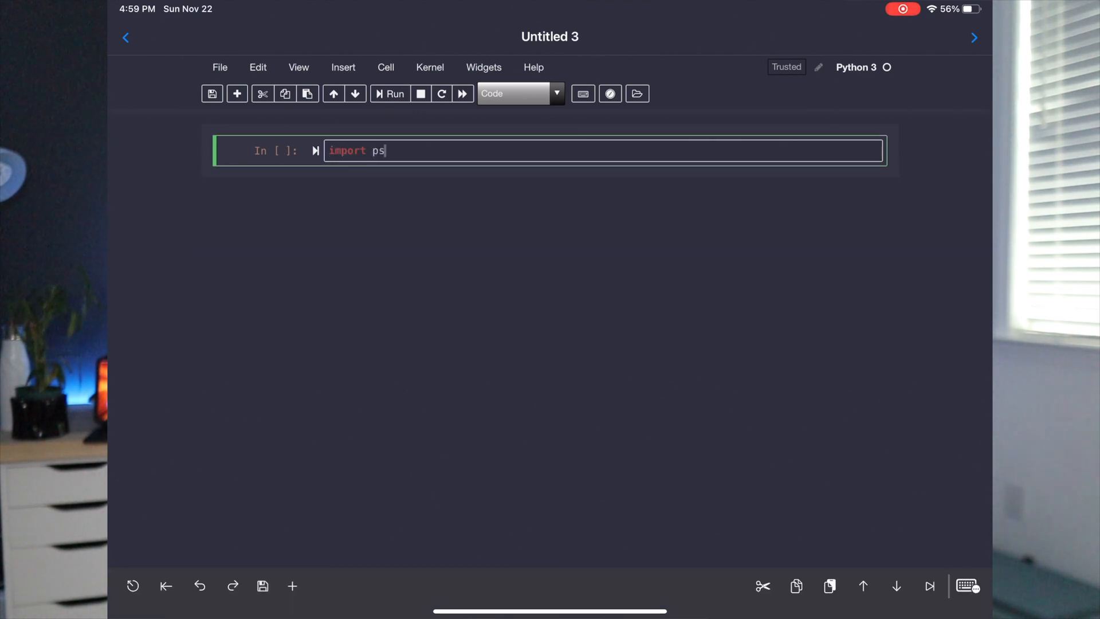
type("andas as od")
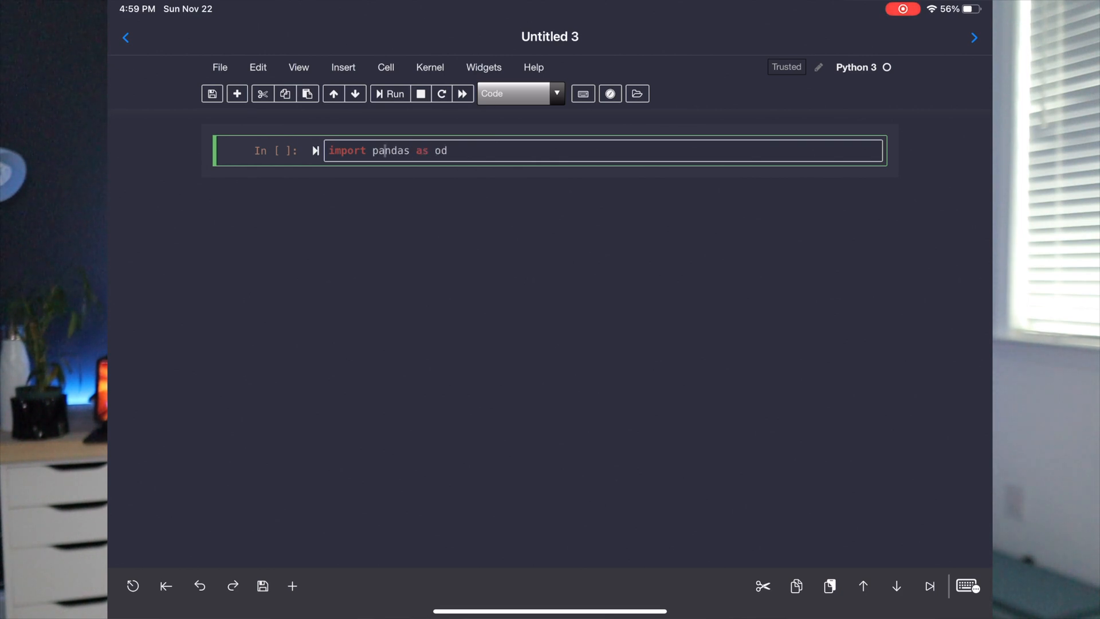
type("pd")
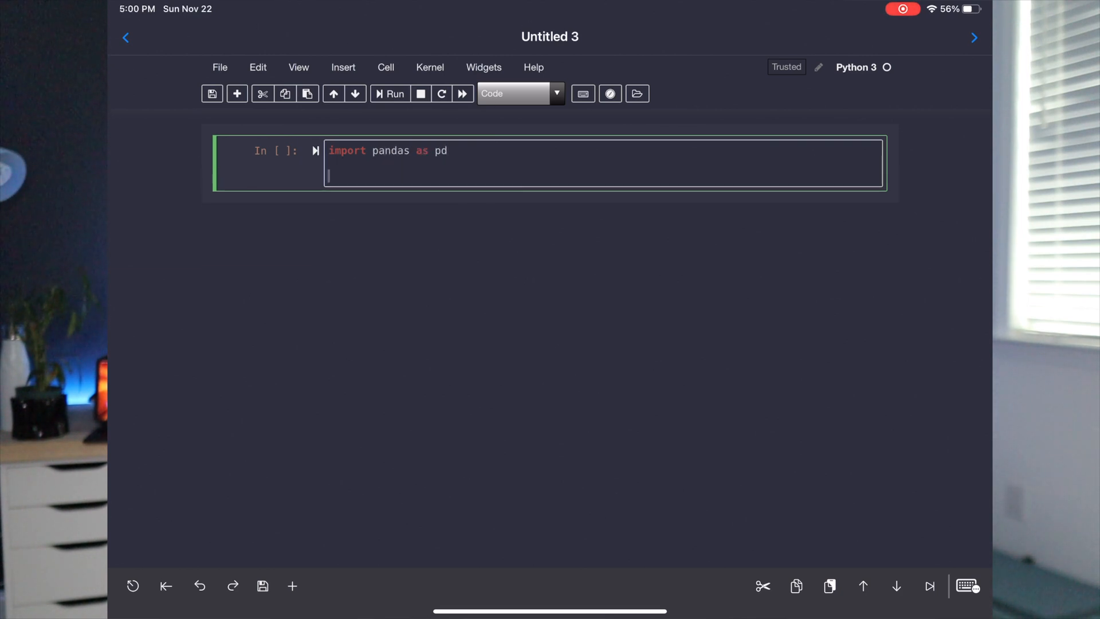
type("df")
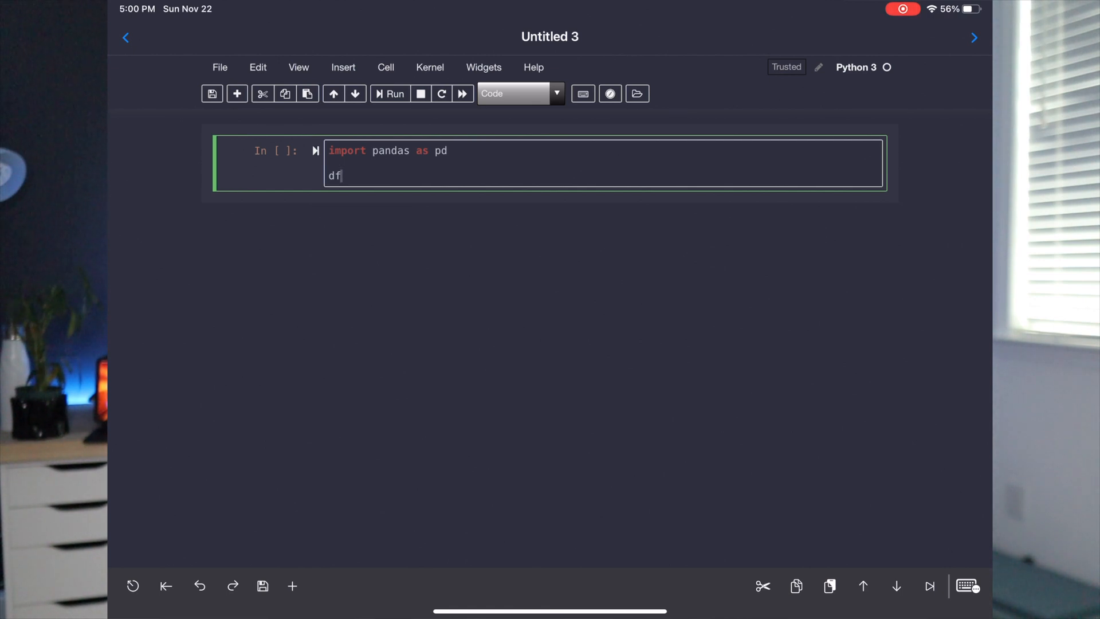
type("= pd.da")
type("print(df)")
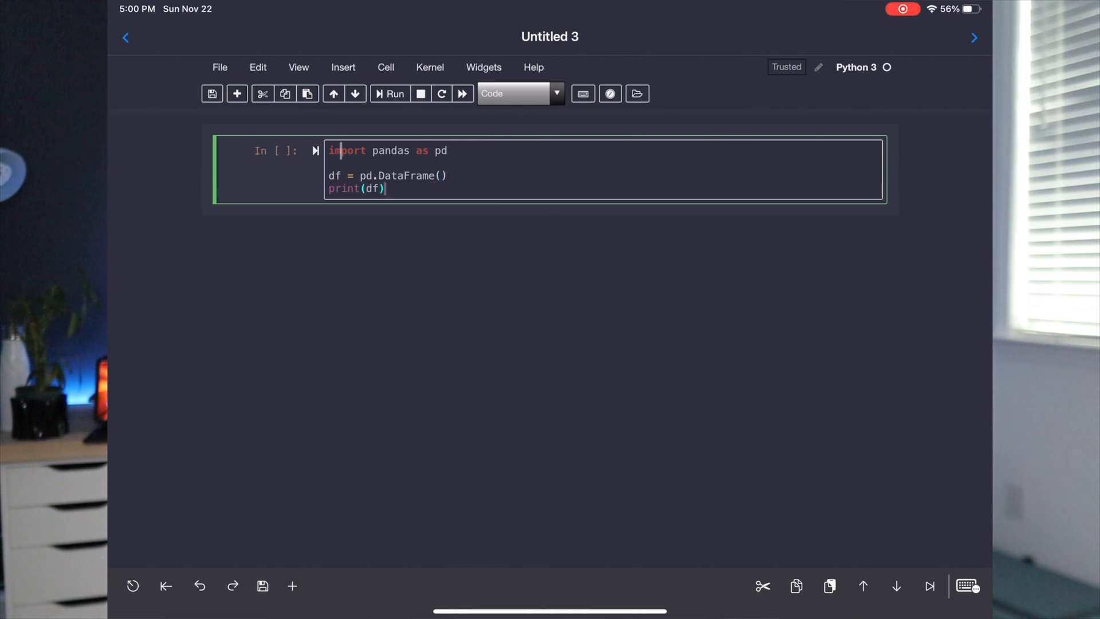
left_click(394, 93)
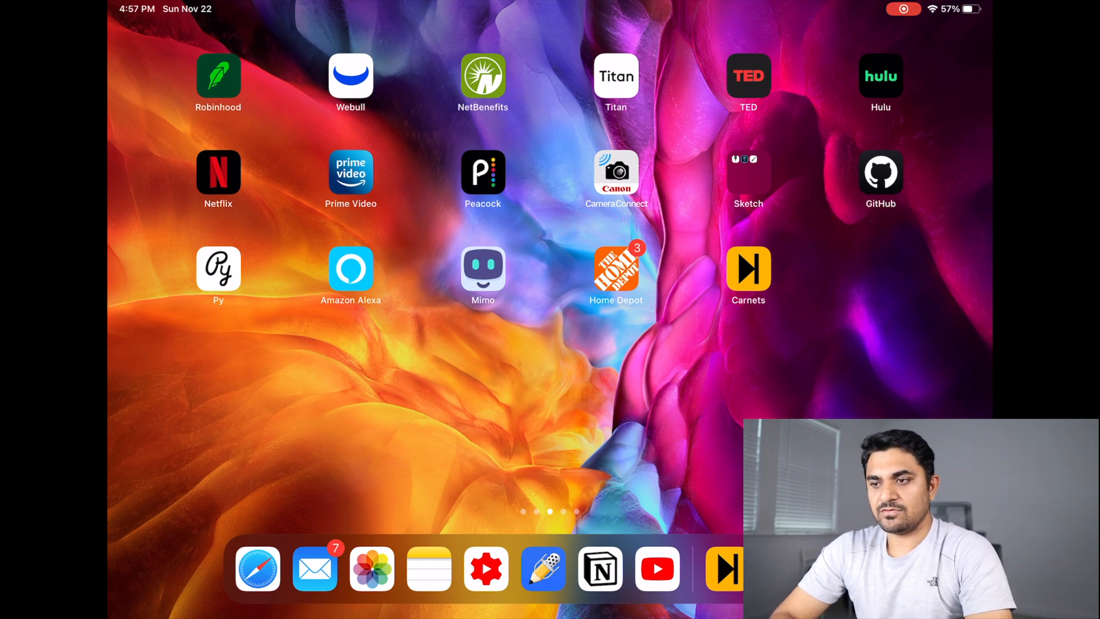
Step: Relaunch Carnets, scroll the Recents list, and start a new notebook
left_click(747, 269)
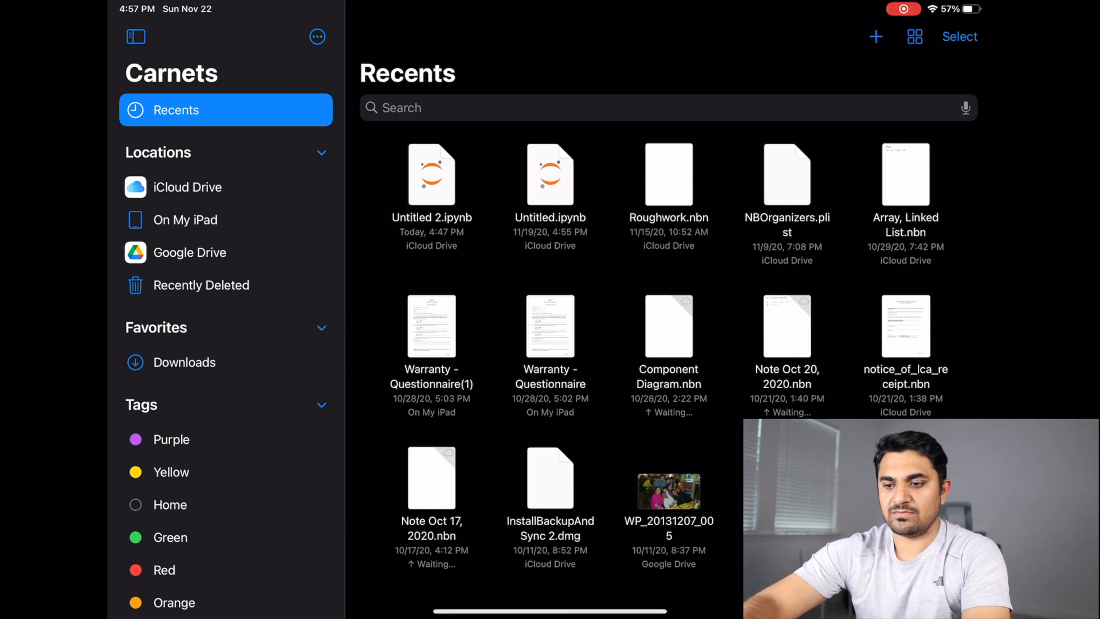
scroll("down", 3)
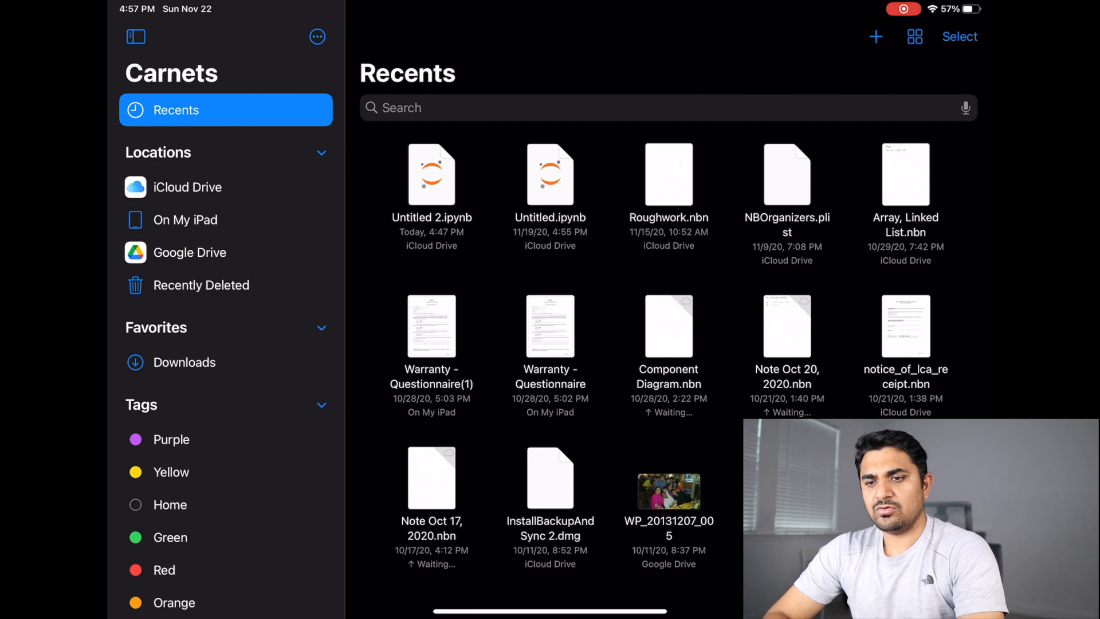
left_click(875, 37)
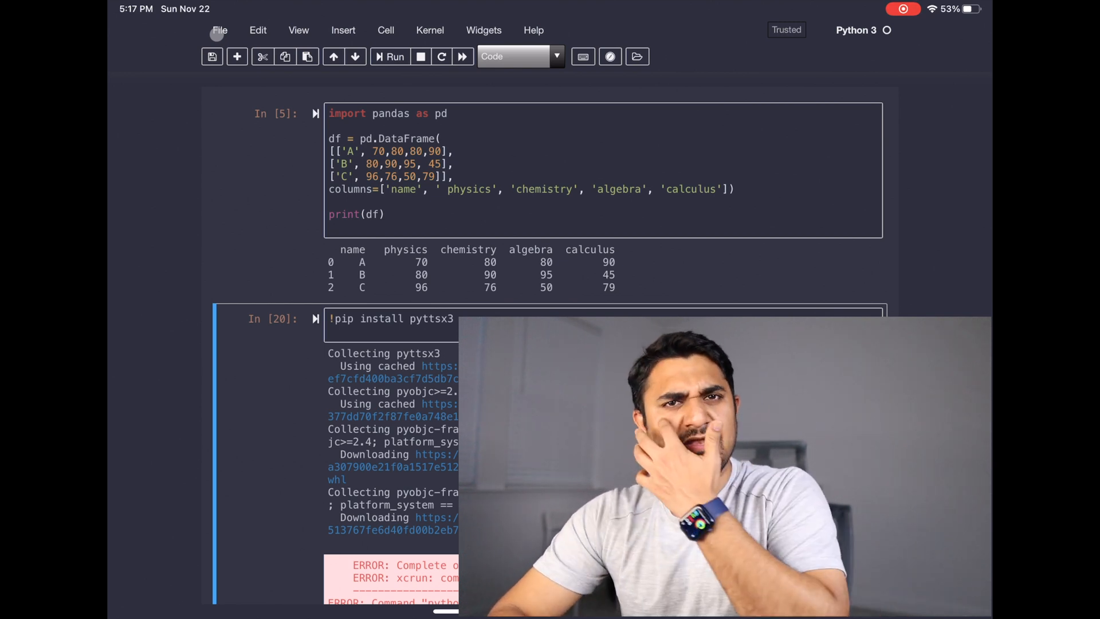
left_click(219, 30)
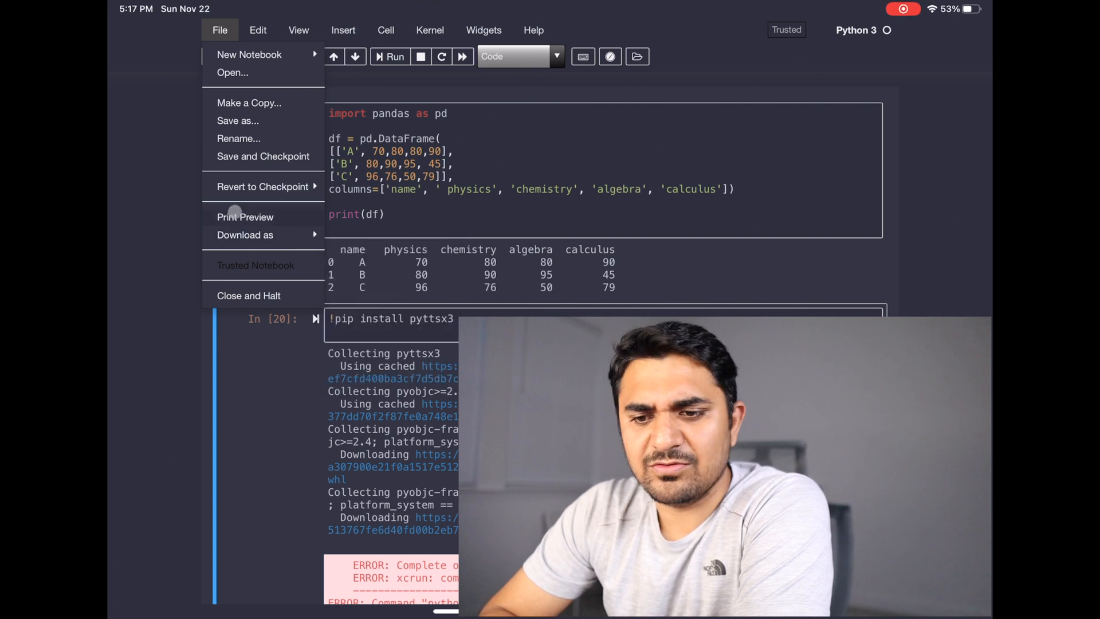
left_click(257, 30)
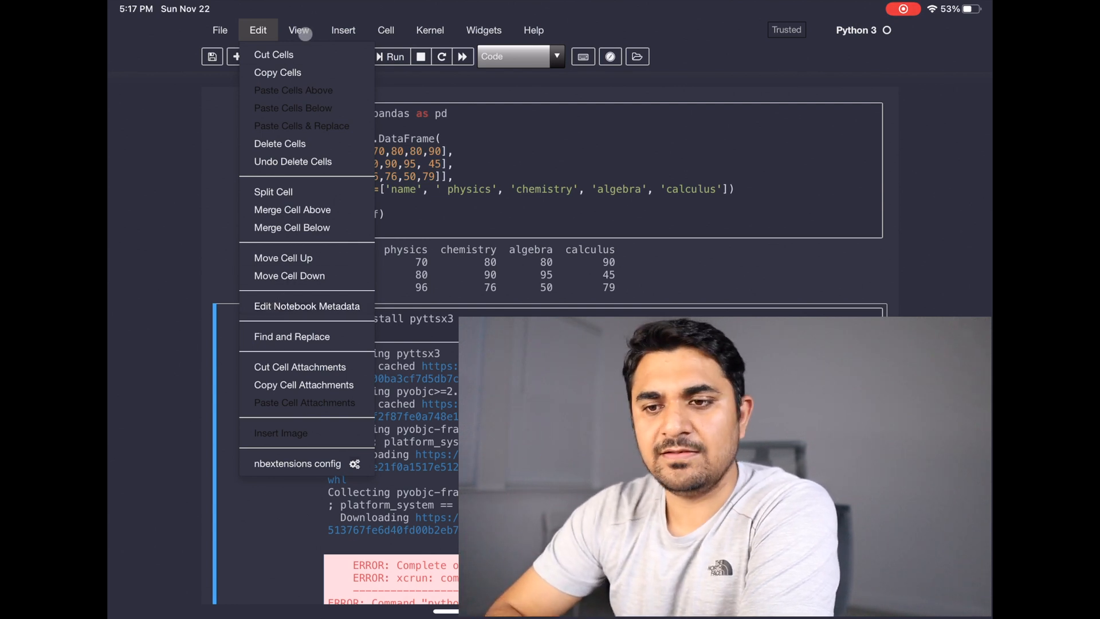
left_click(299, 31)
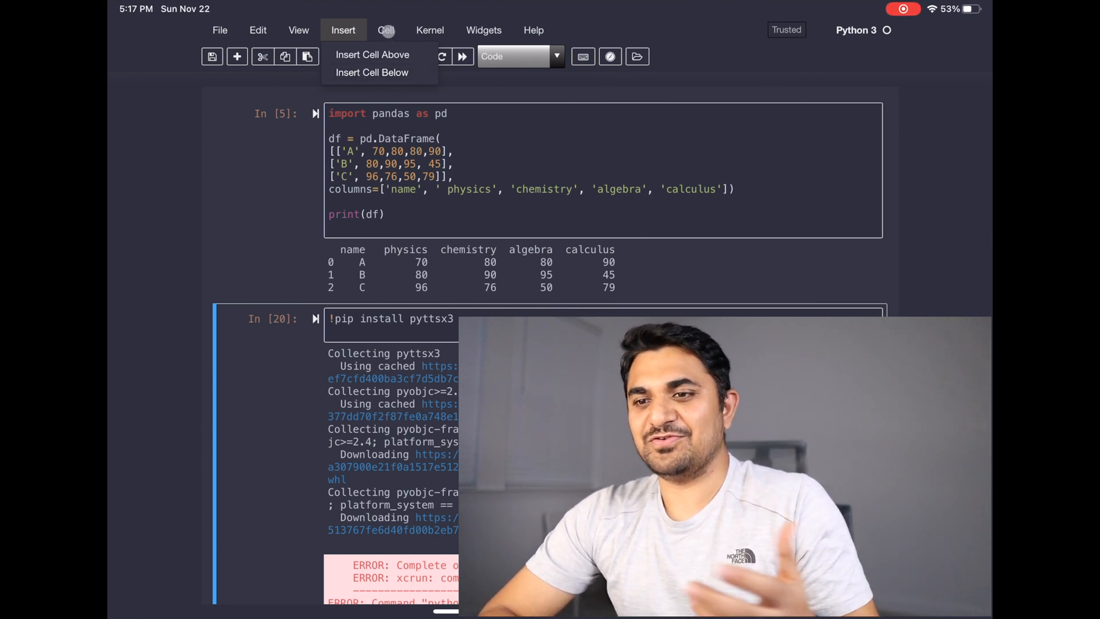
left_click(385, 29)
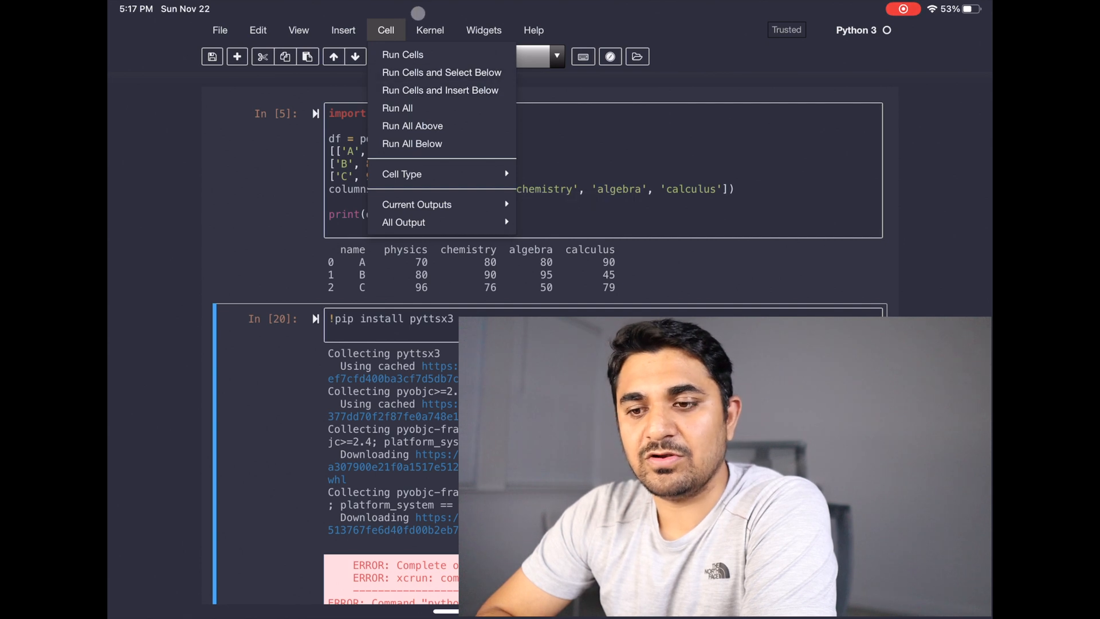
left_click(428, 29)
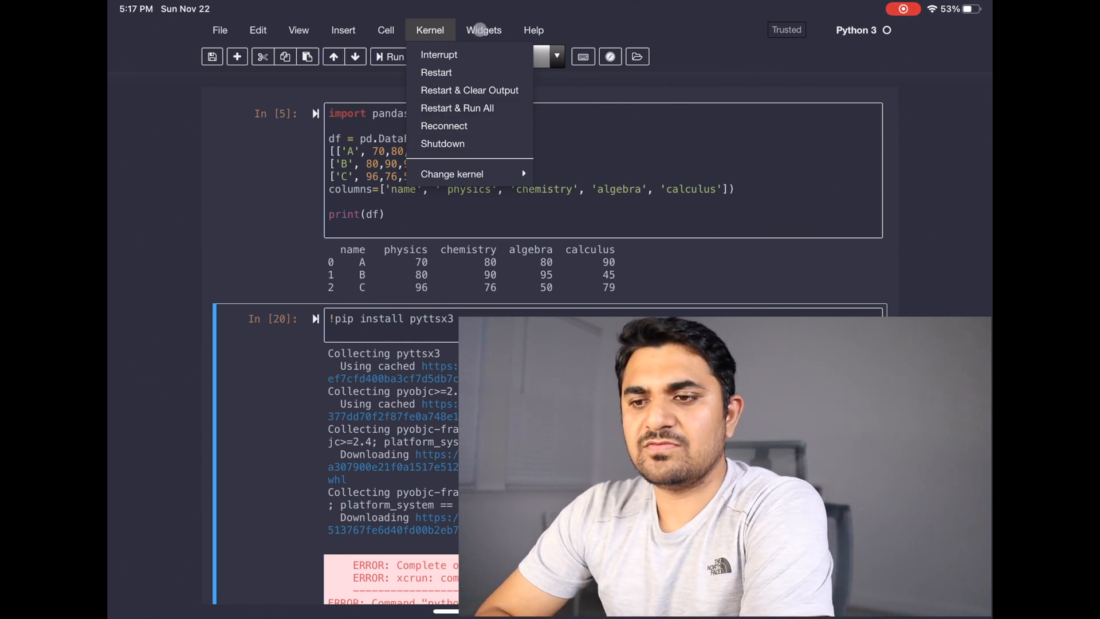
left_click(484, 29)
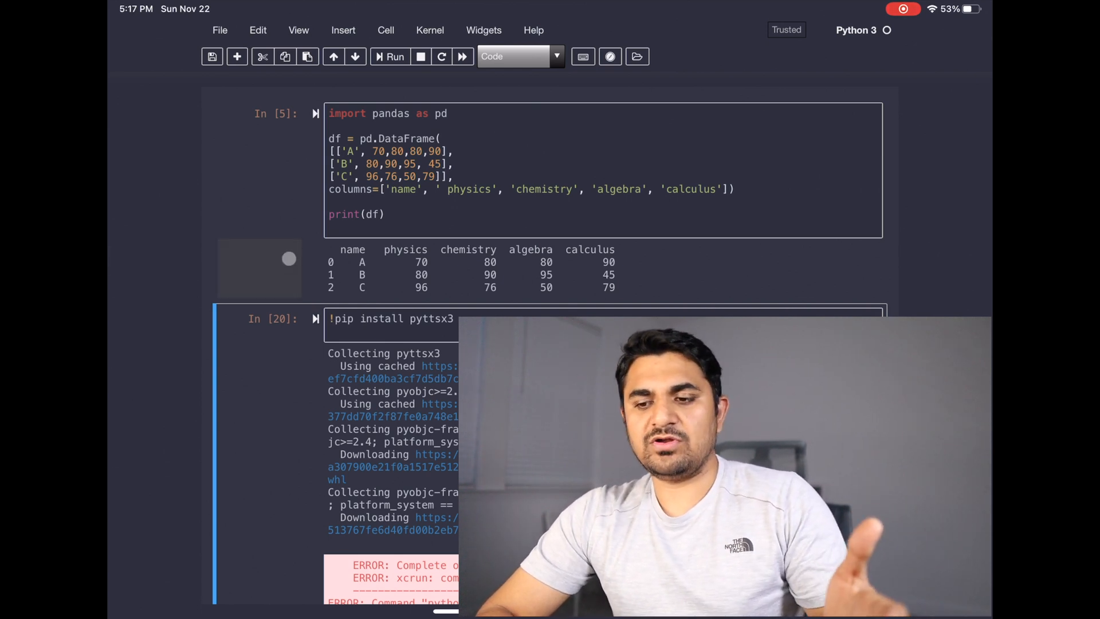
mouse_move(168, 402)
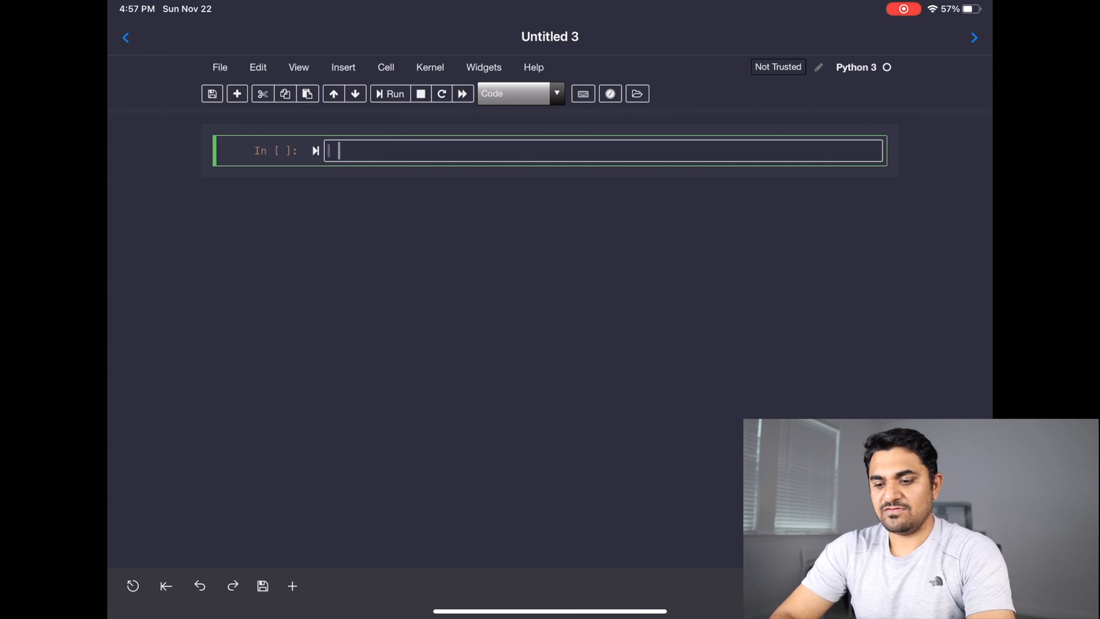
Step: Enter print('Hello world') in the first cell, fixing the typo, and run it
type("print")
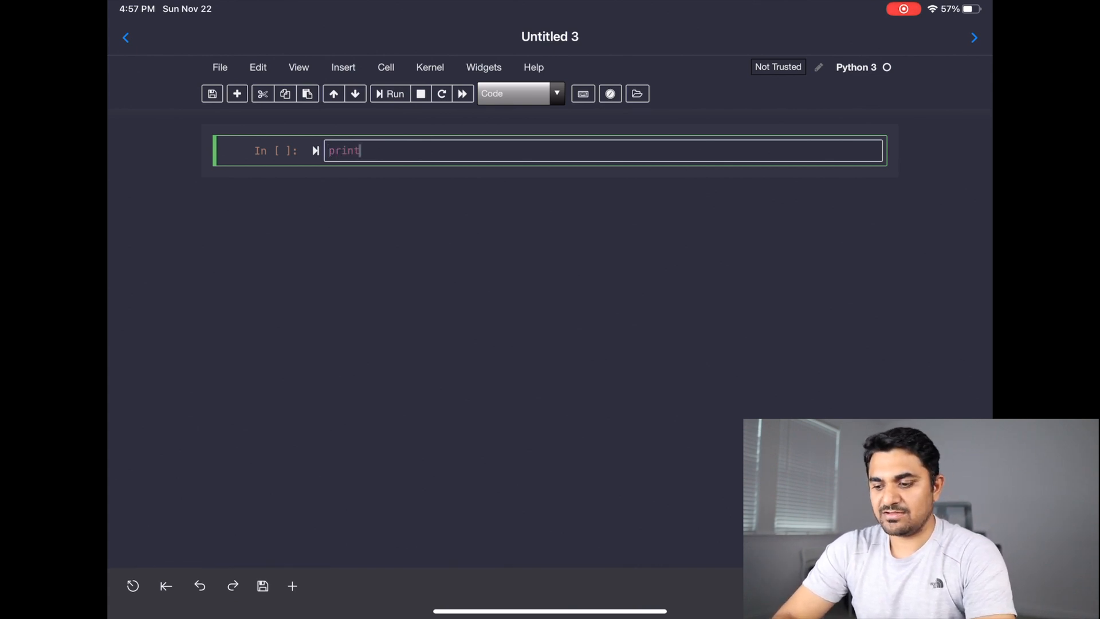
type("('')")
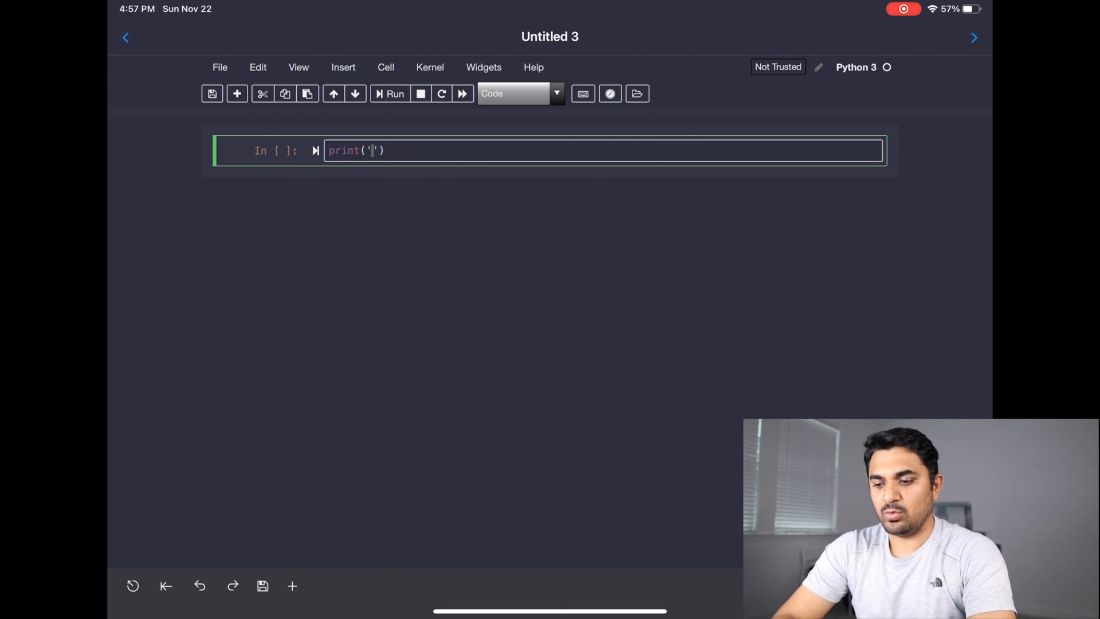
type("Hellowro")
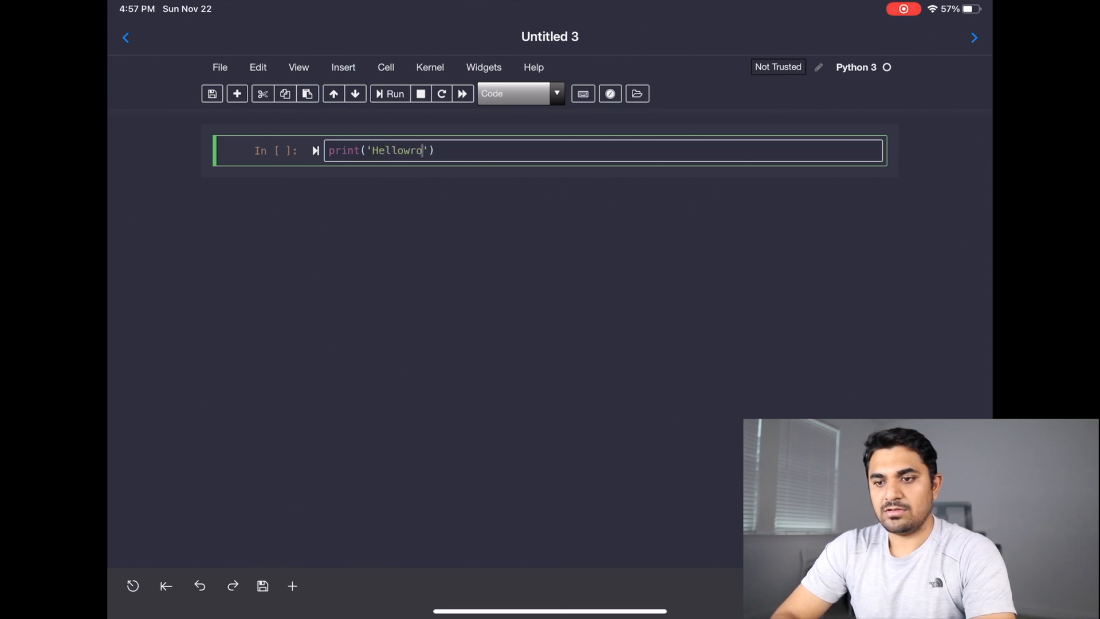
type("ld")
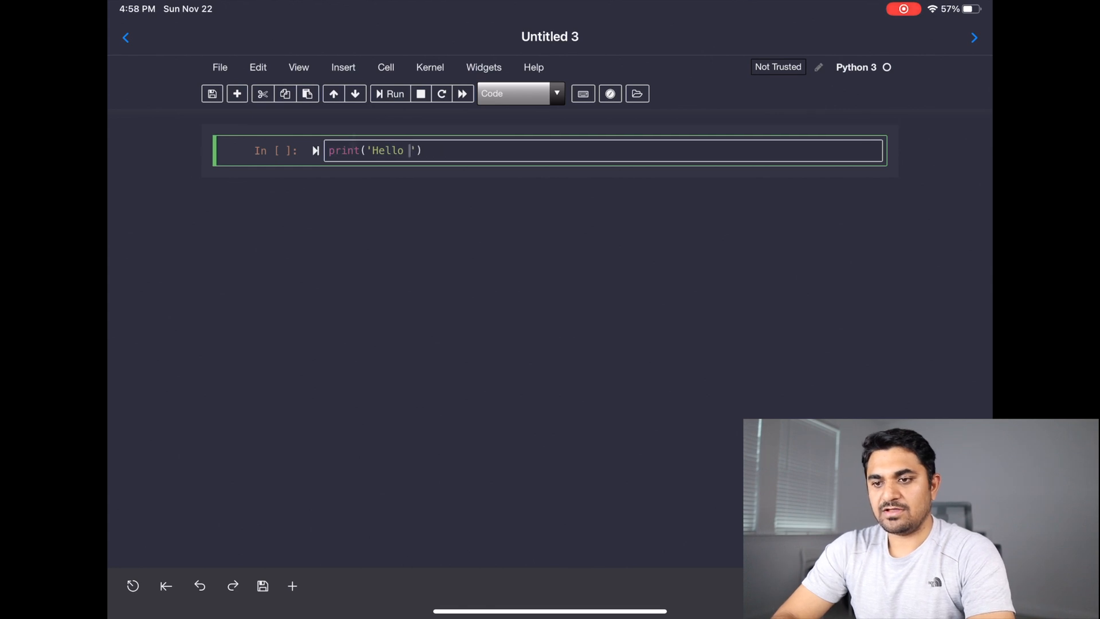
type("world")
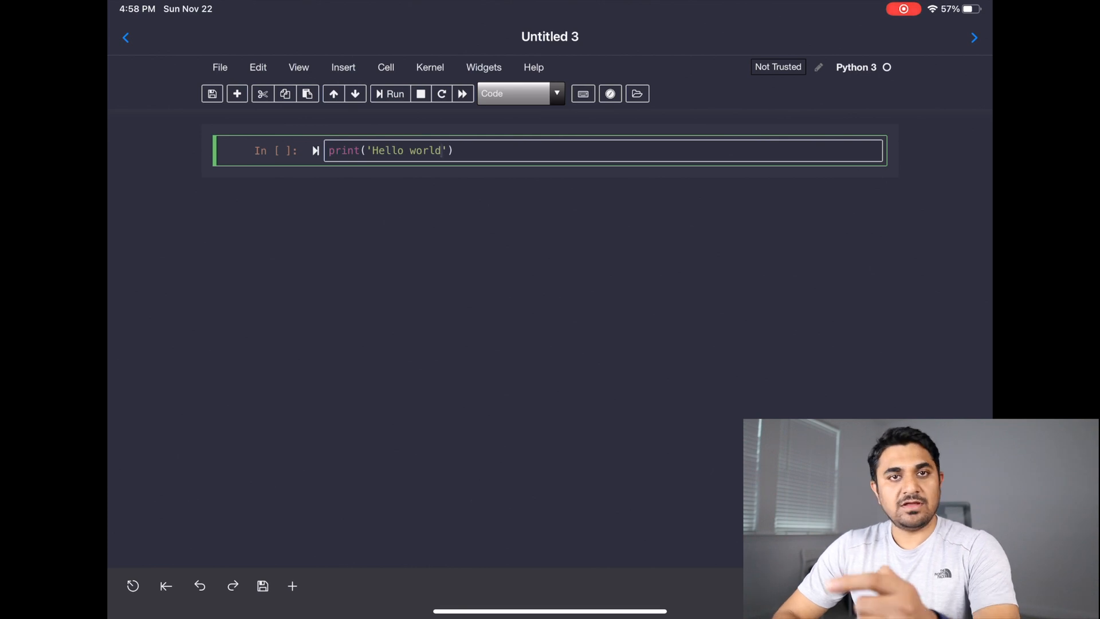
left_click(394, 94)
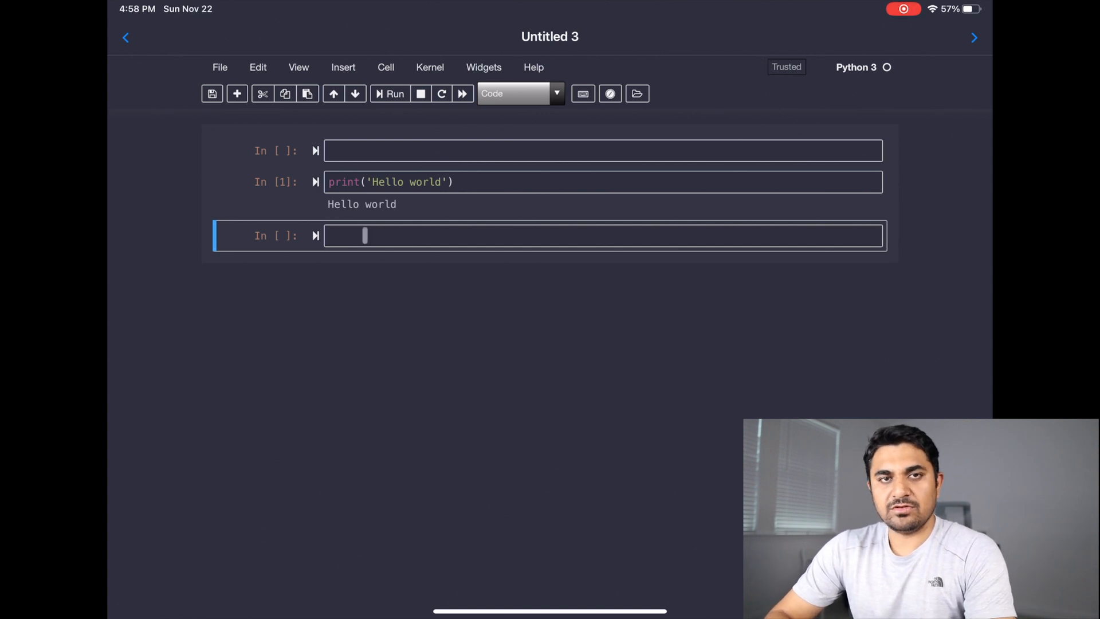
Step: Write a=3 and print(a*a) in the empty cell below and run it
left_click(561, 234)
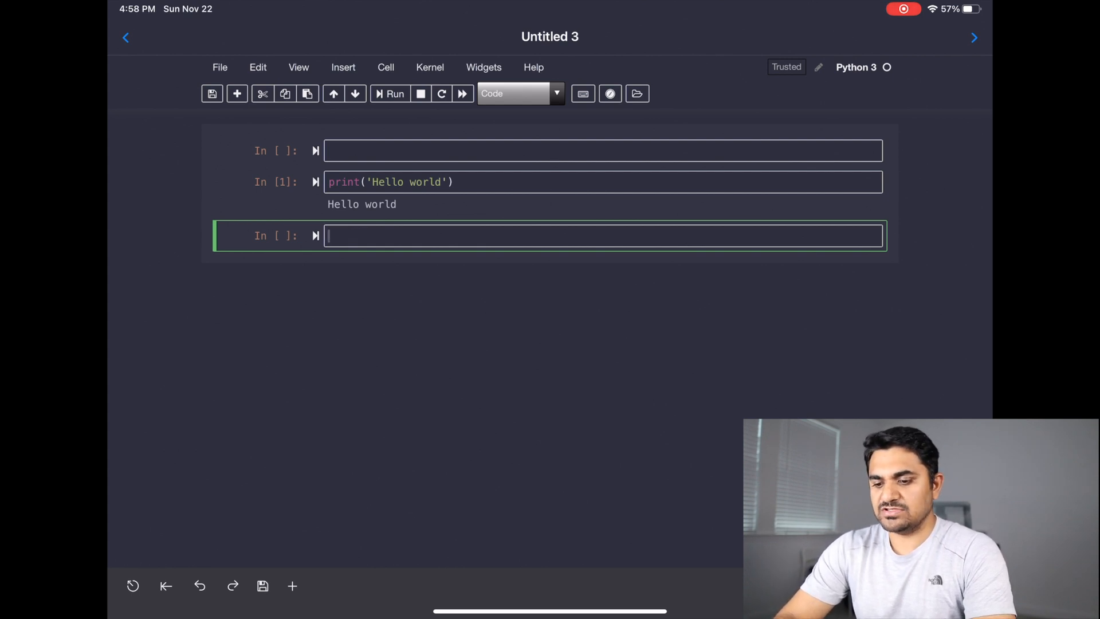
type("a=")
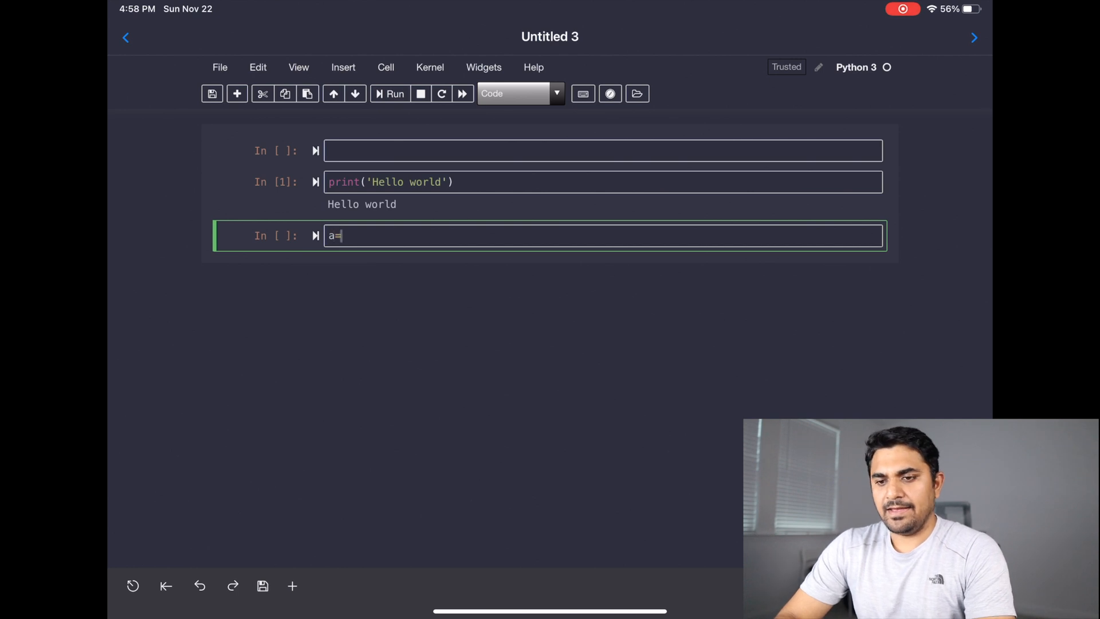
type("3")
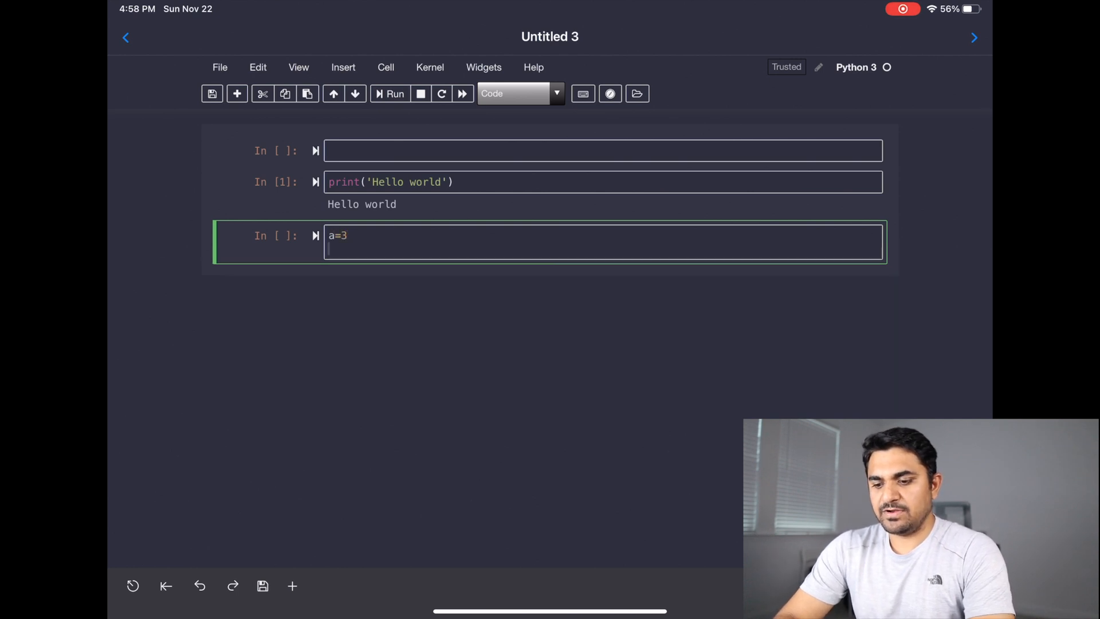
type("print")
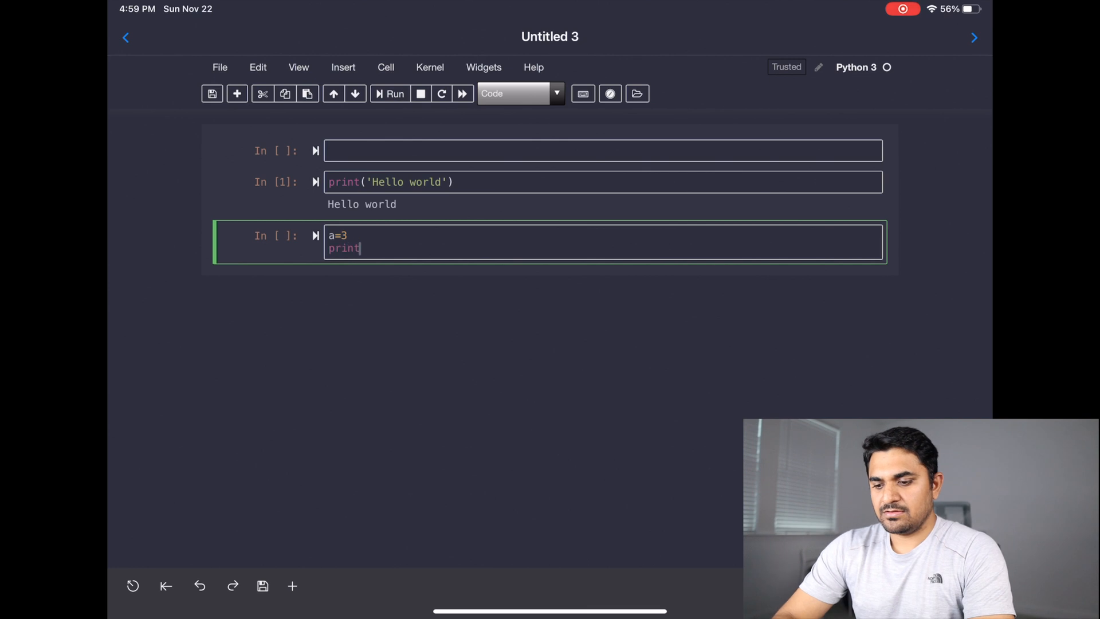
type("(a)")
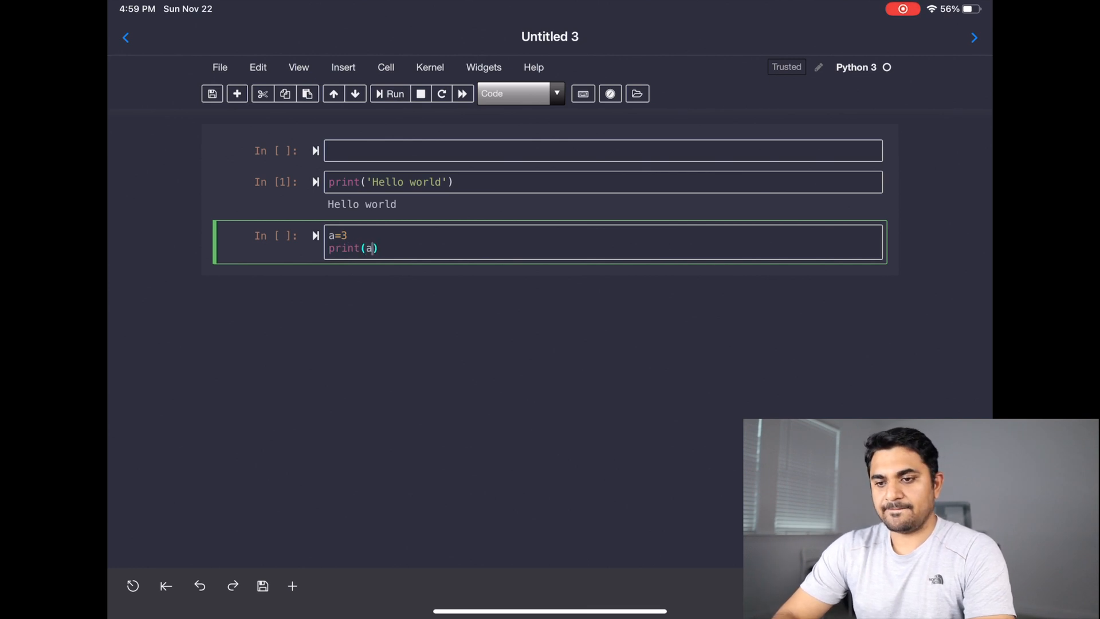
type("*a")
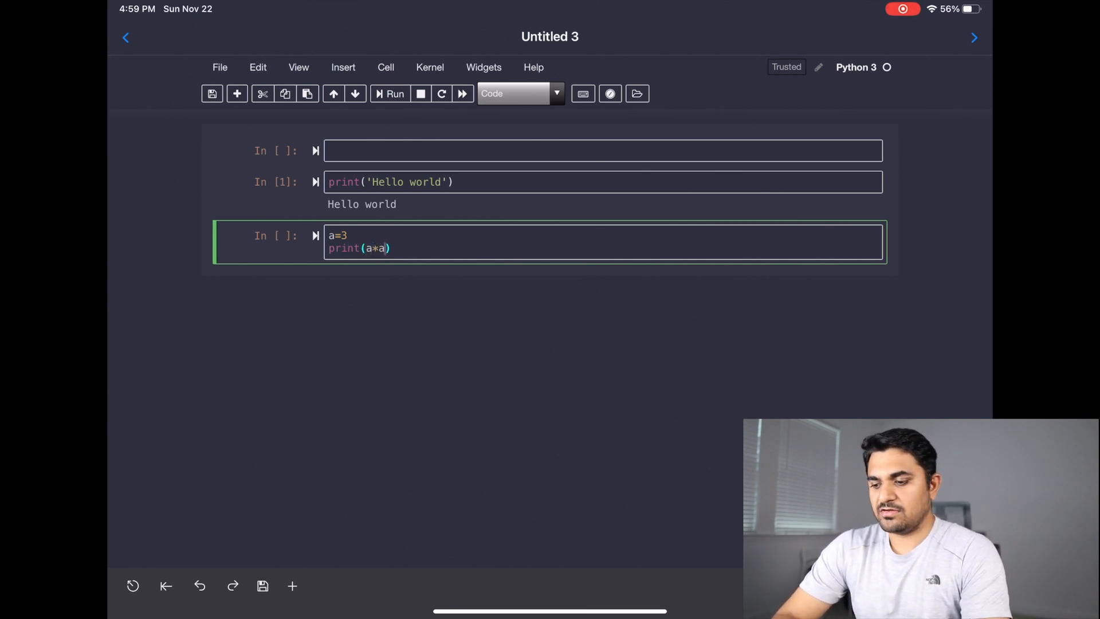
left_click(394, 94)
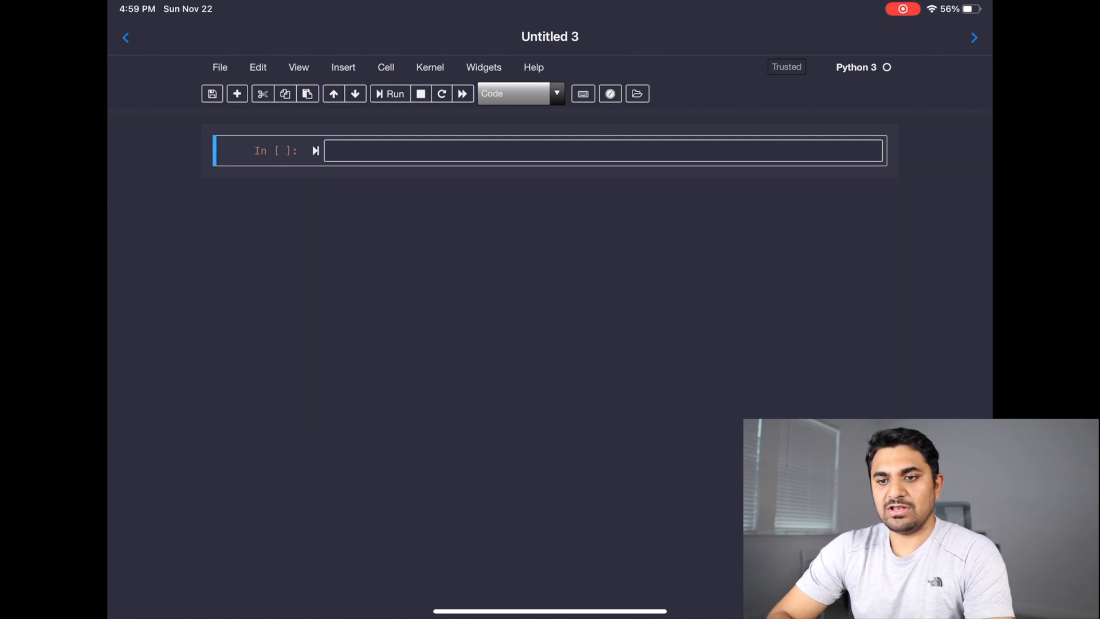
Step: Type import pandas as pd in the cell, correcting the typos
type("import")
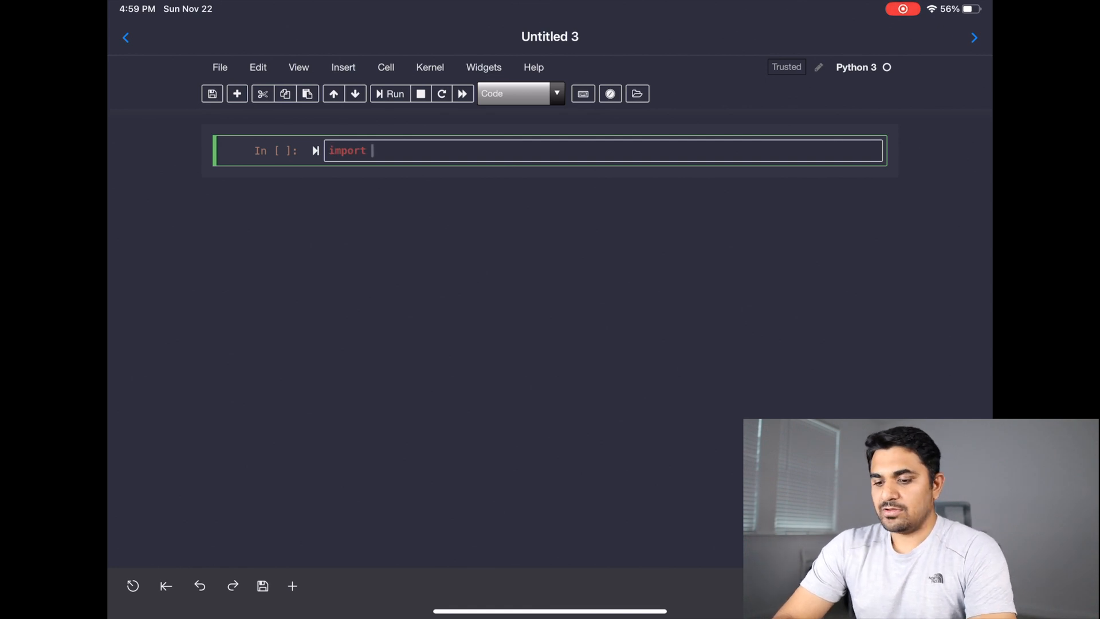
type("ps")
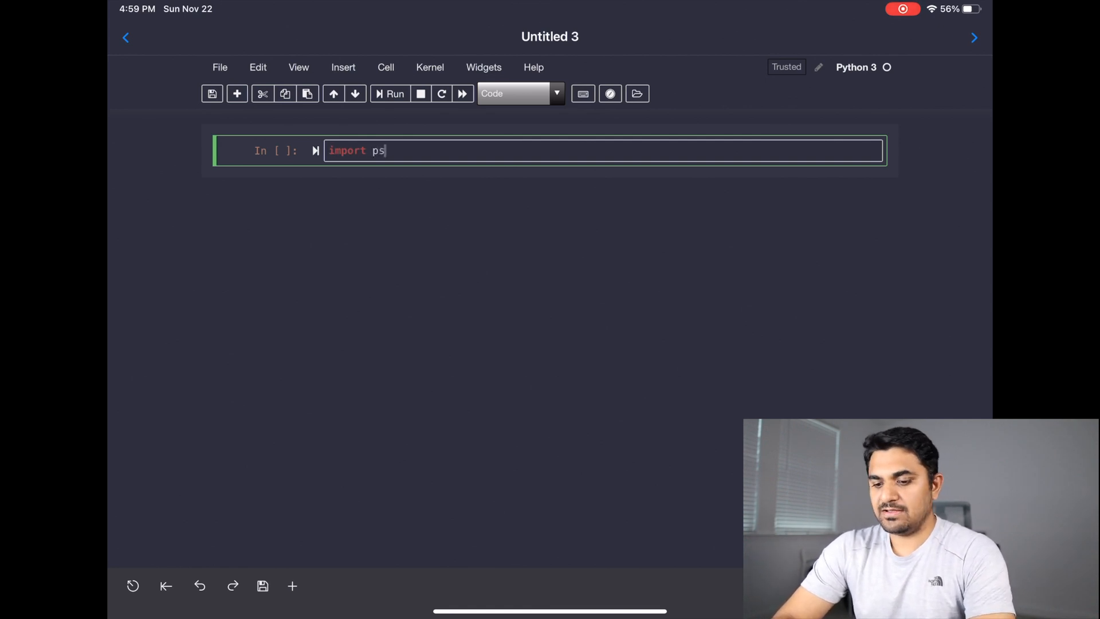
type("n")
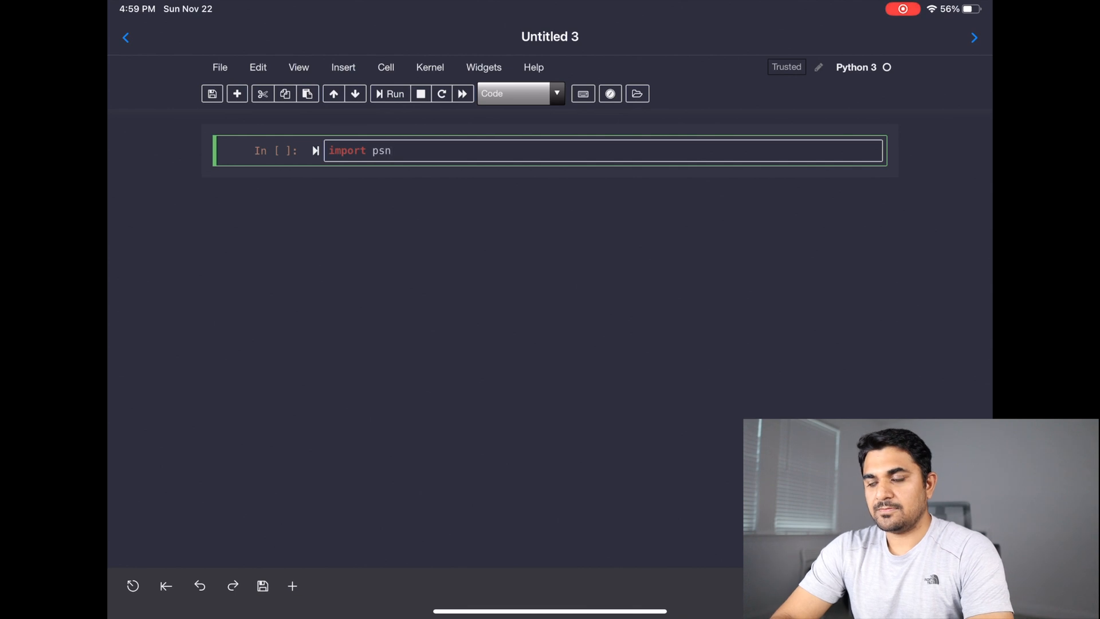
type("das")
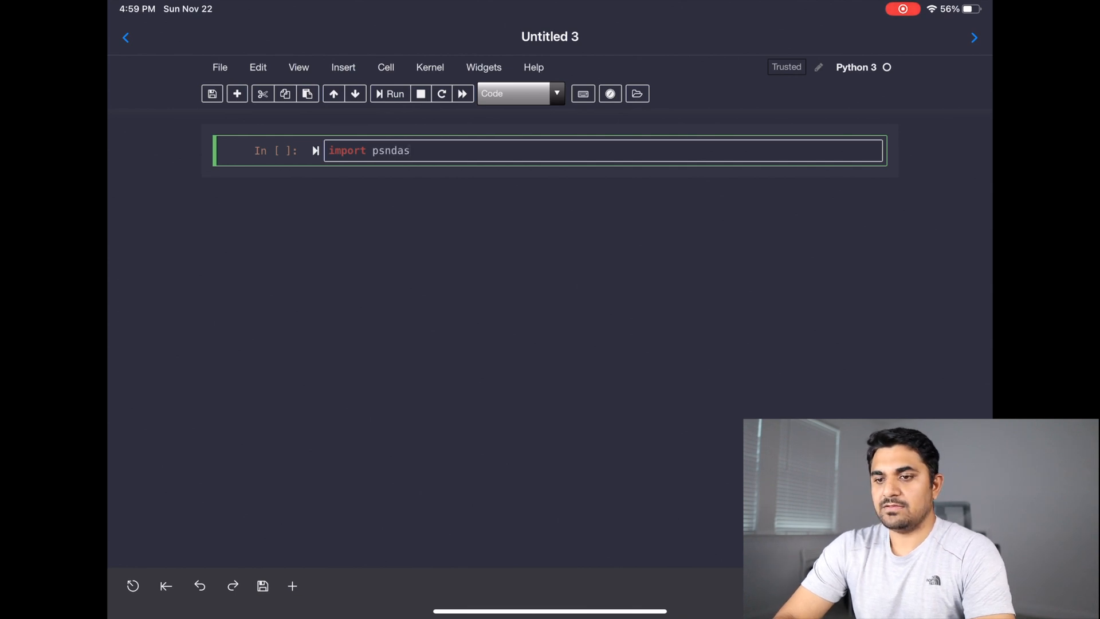
type("as od")
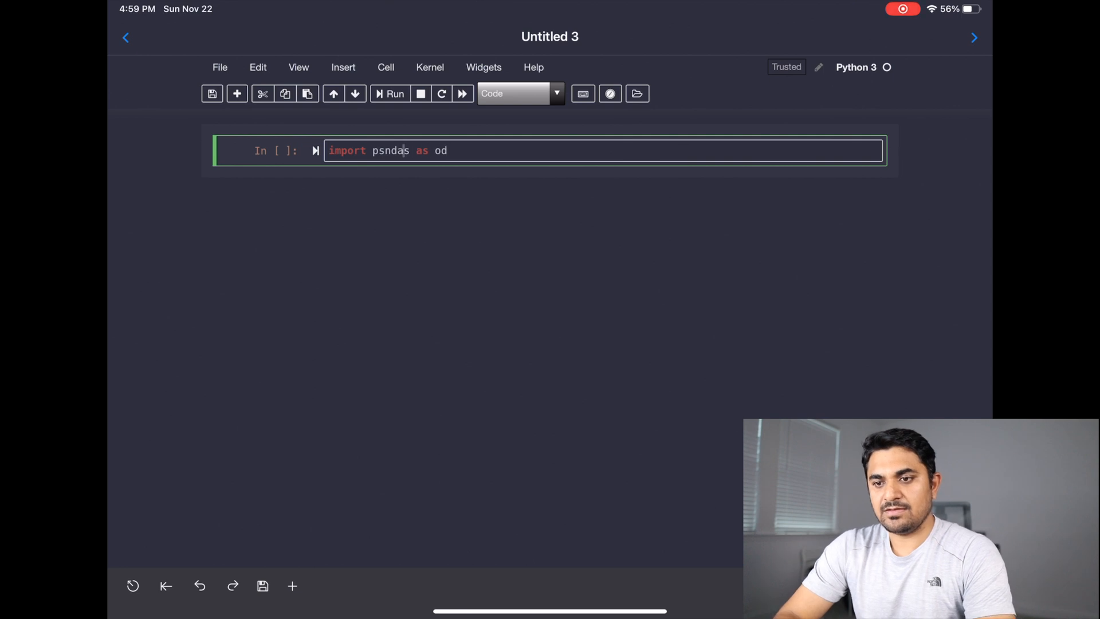
type("pandas")
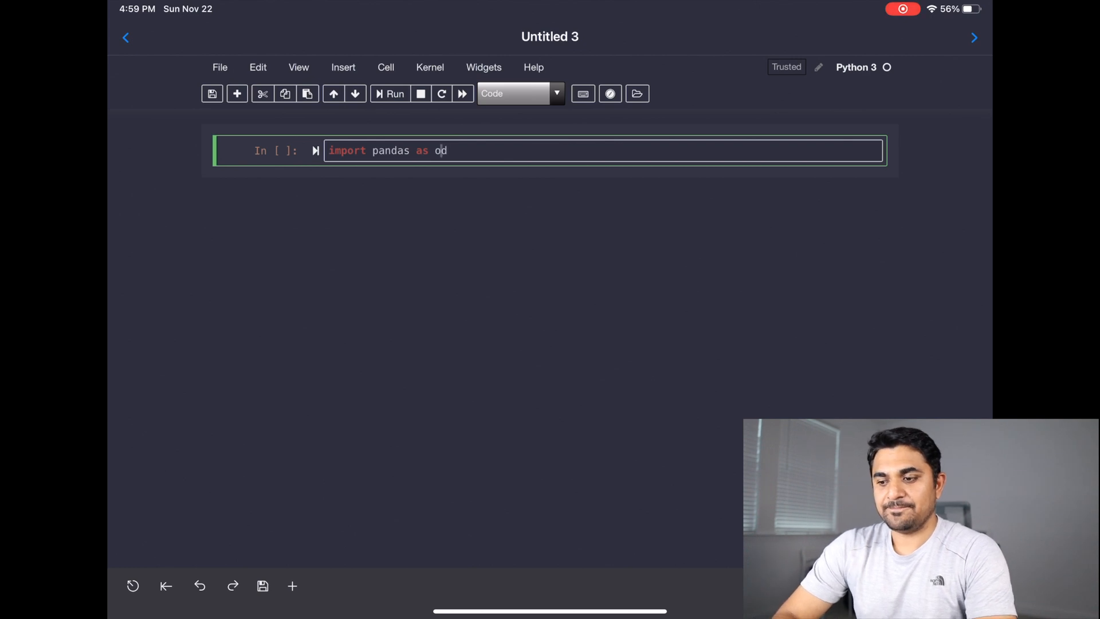
type("p")
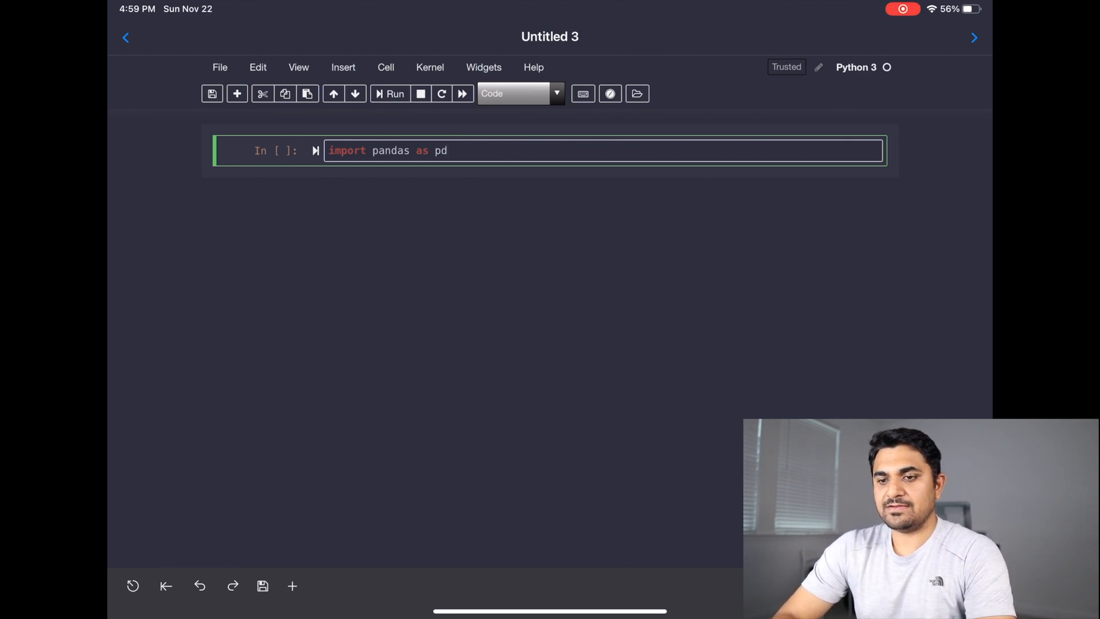
type("df")
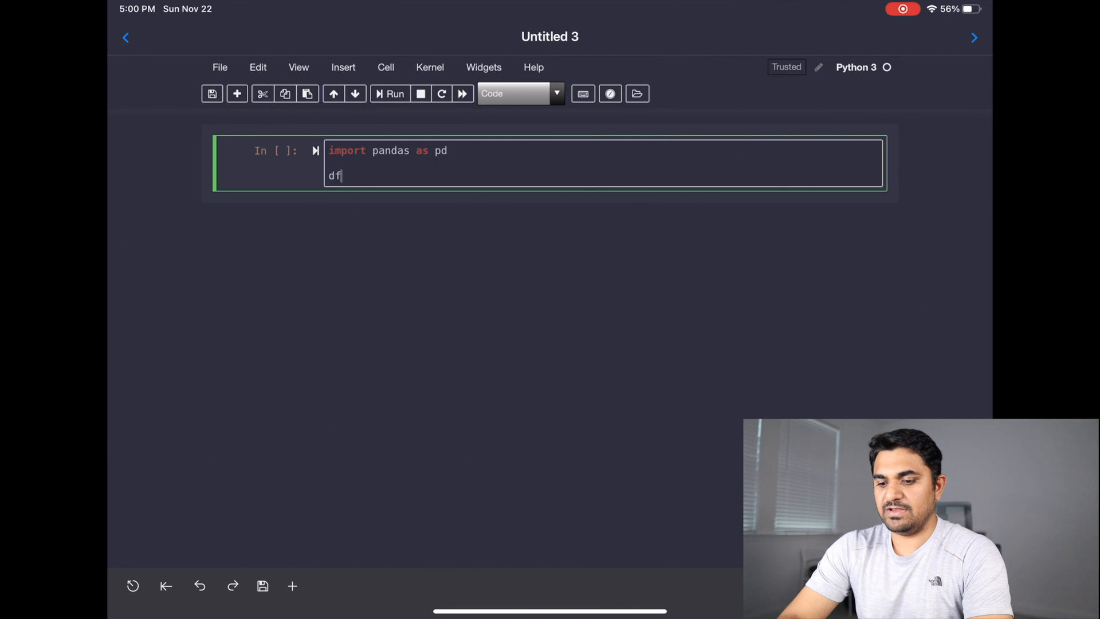
Step: Add df = pd.DataFrame() and print(df), run the cell, then edit the code
type("= pd")
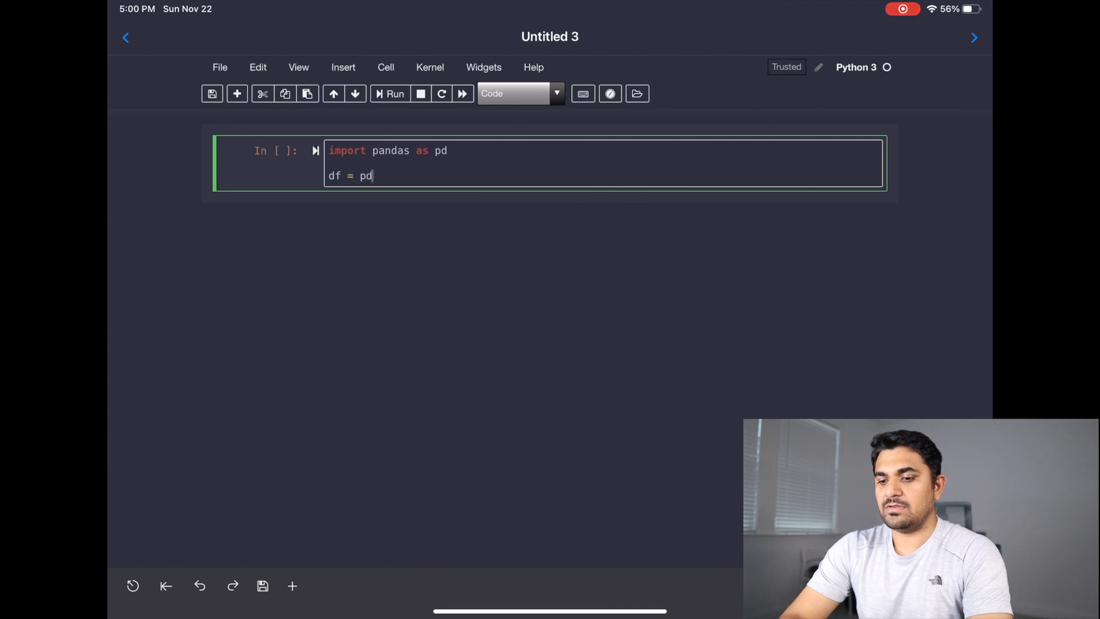
type(".DataFrame()")
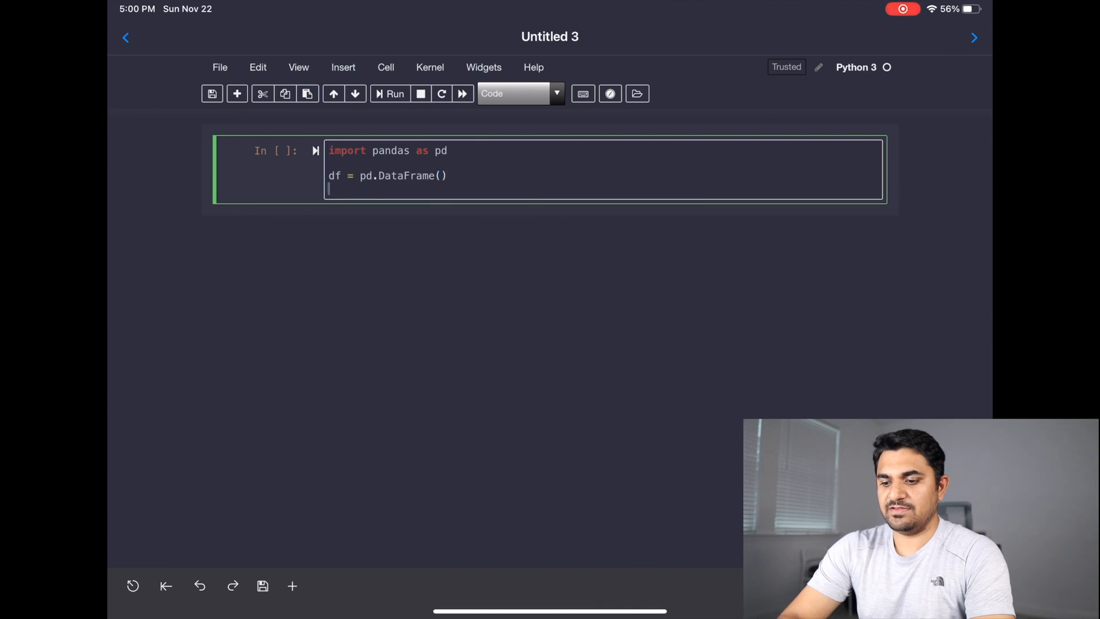
type("prin")
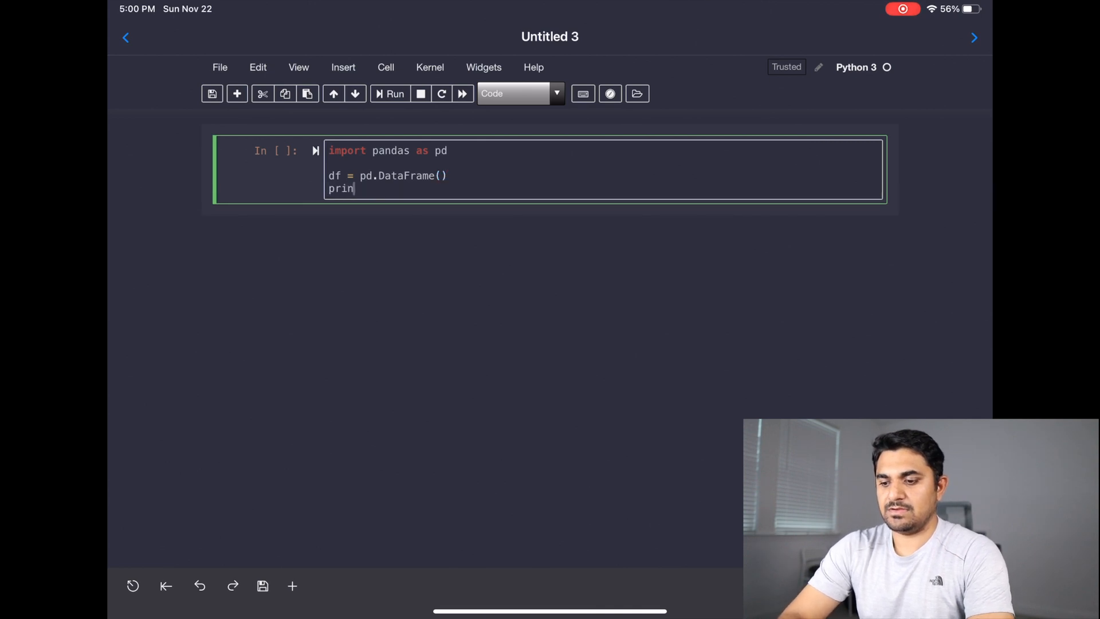
type("t(df)")
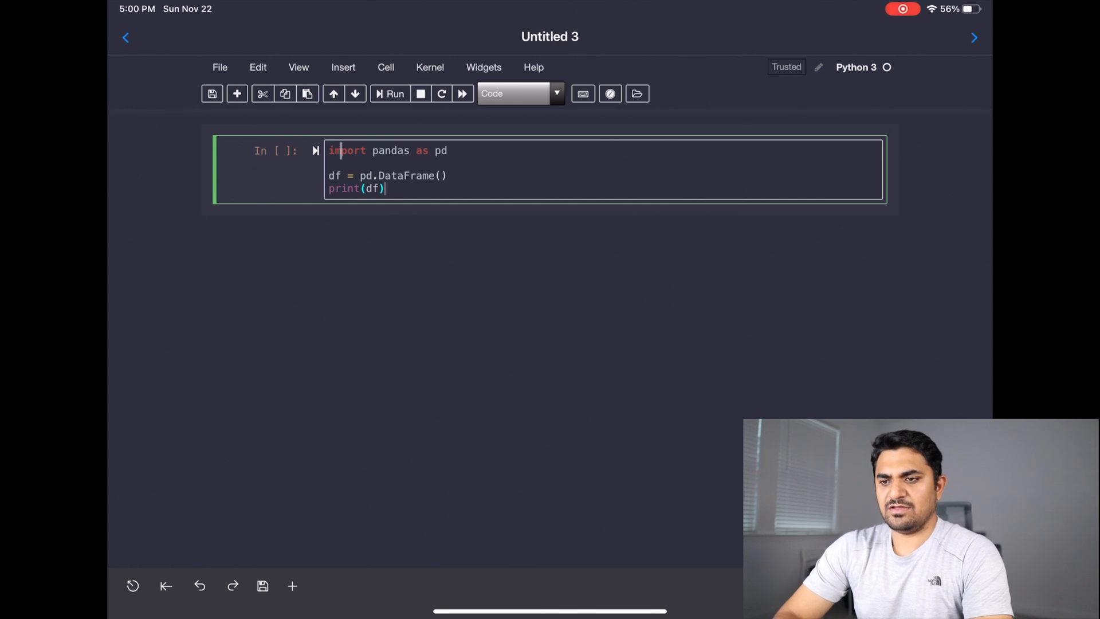
left_click(391, 94)
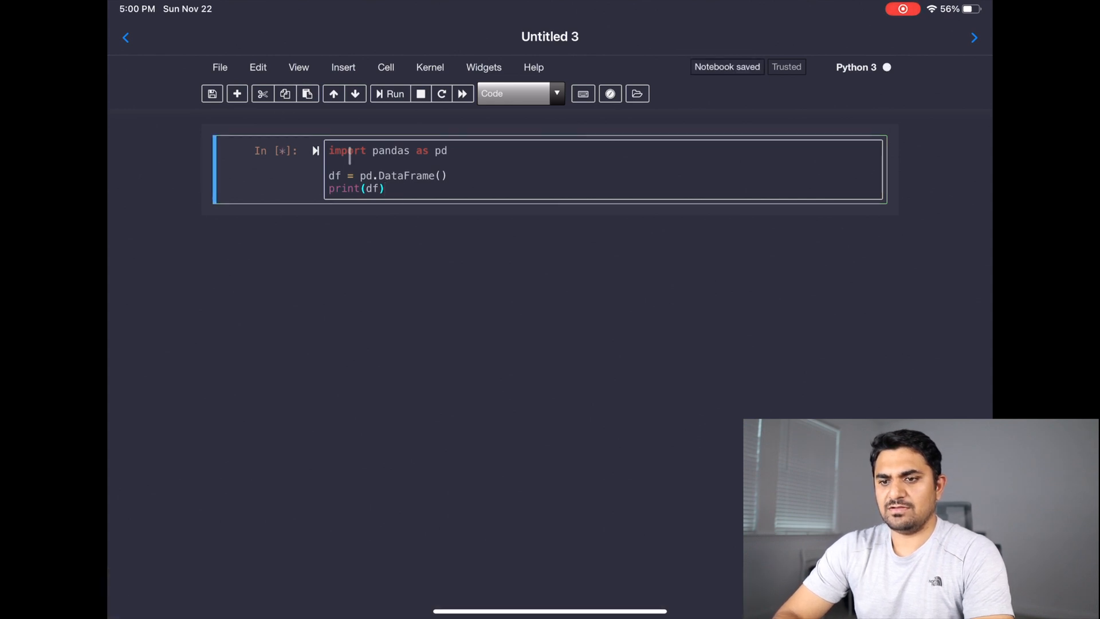
left_click(395, 93)
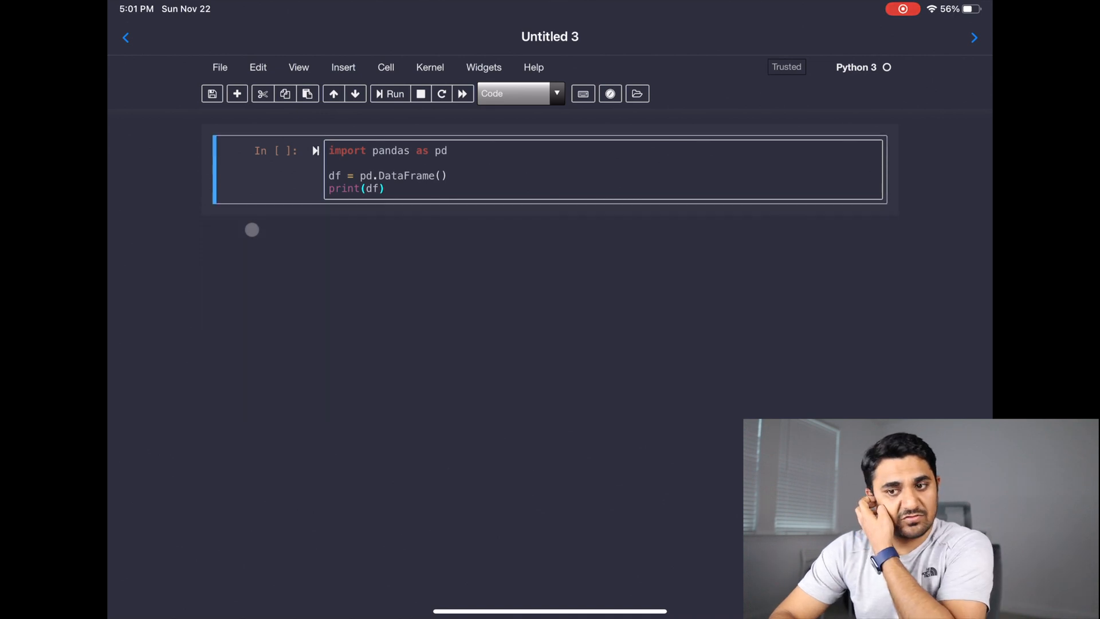
left_click(384, 188)
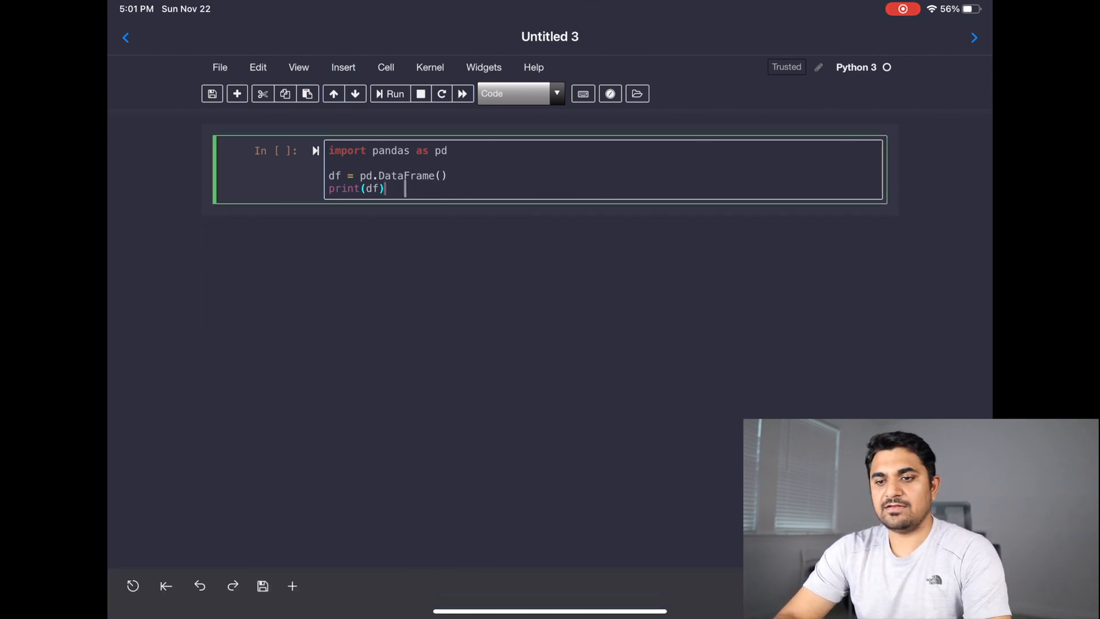
key("Backspace")
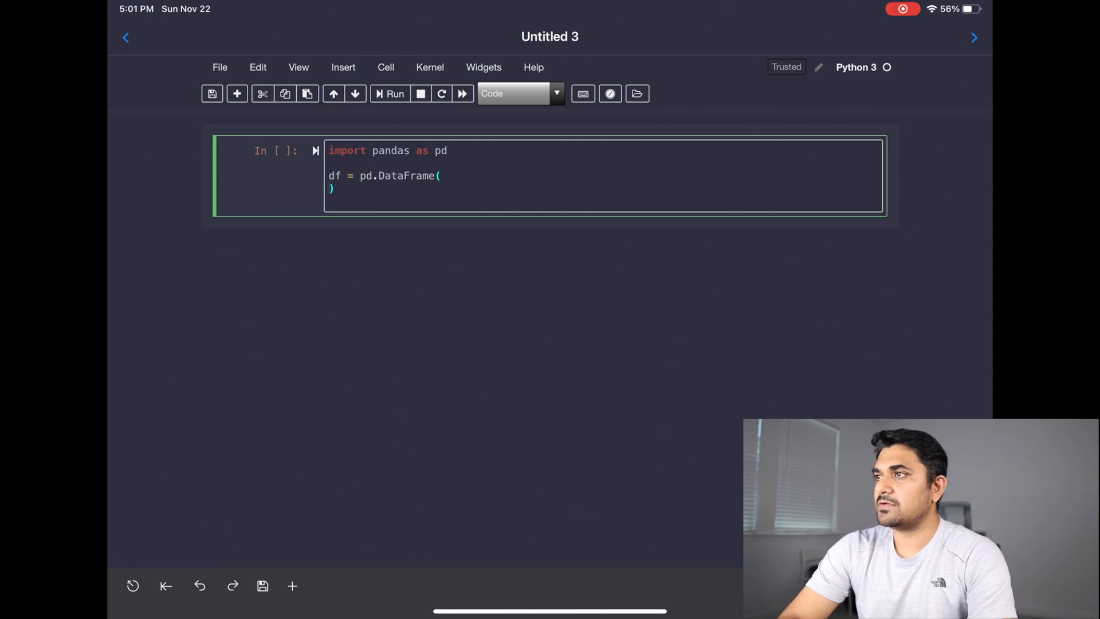
Step: Enter the student rows and the name, physics, chemistry, algebra, calculus columns list
type("[['A', 70,80,]]")
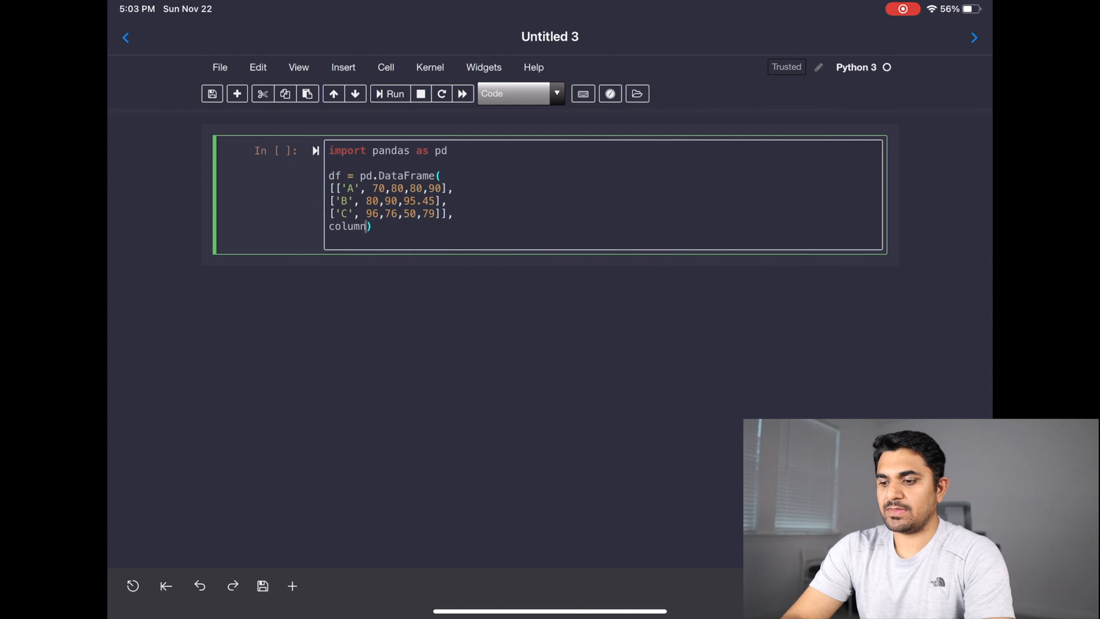
type("s=")
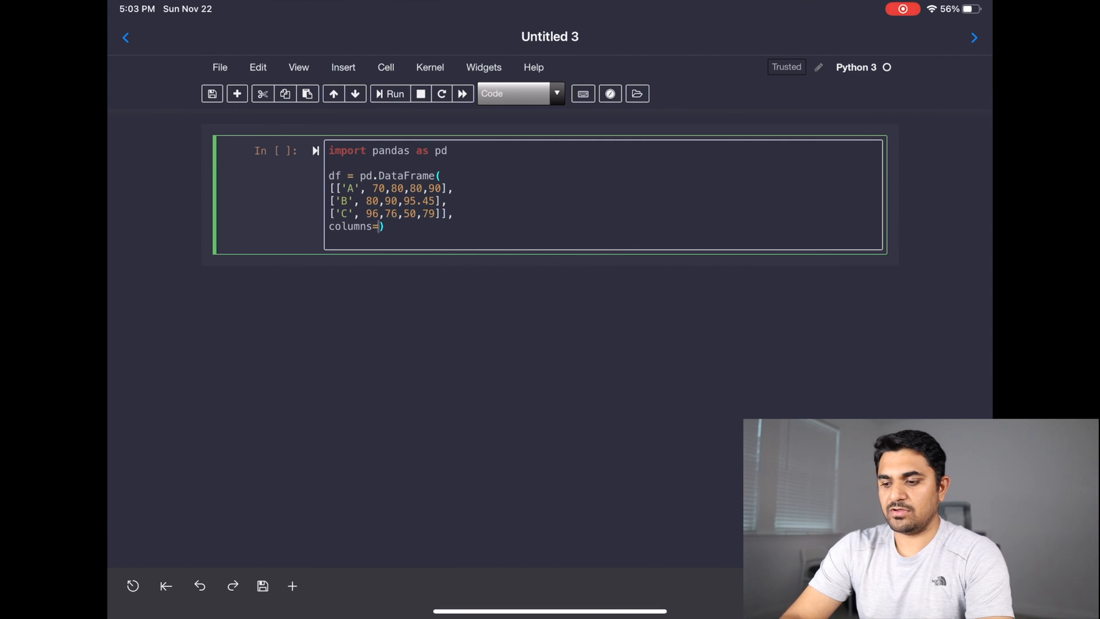
type("[]")
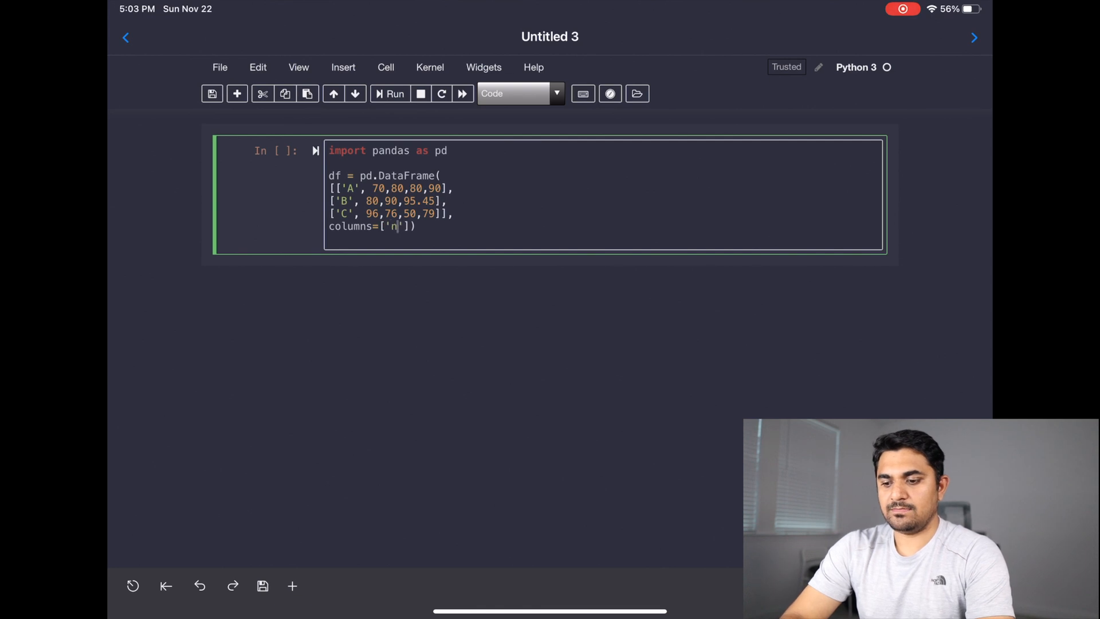
type("ame")
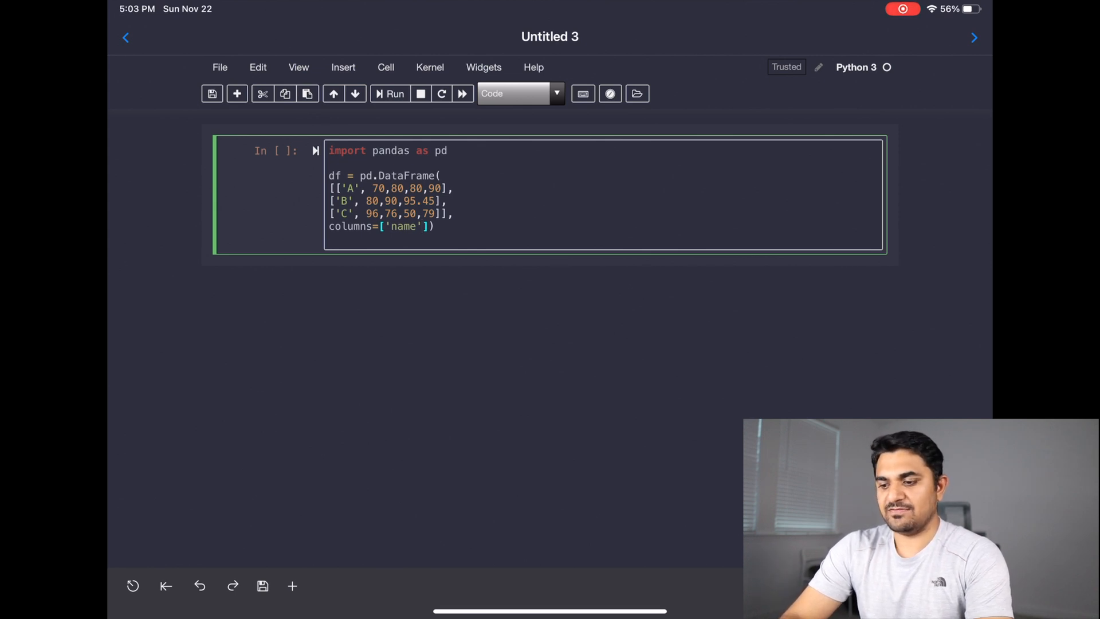
type(", ''")
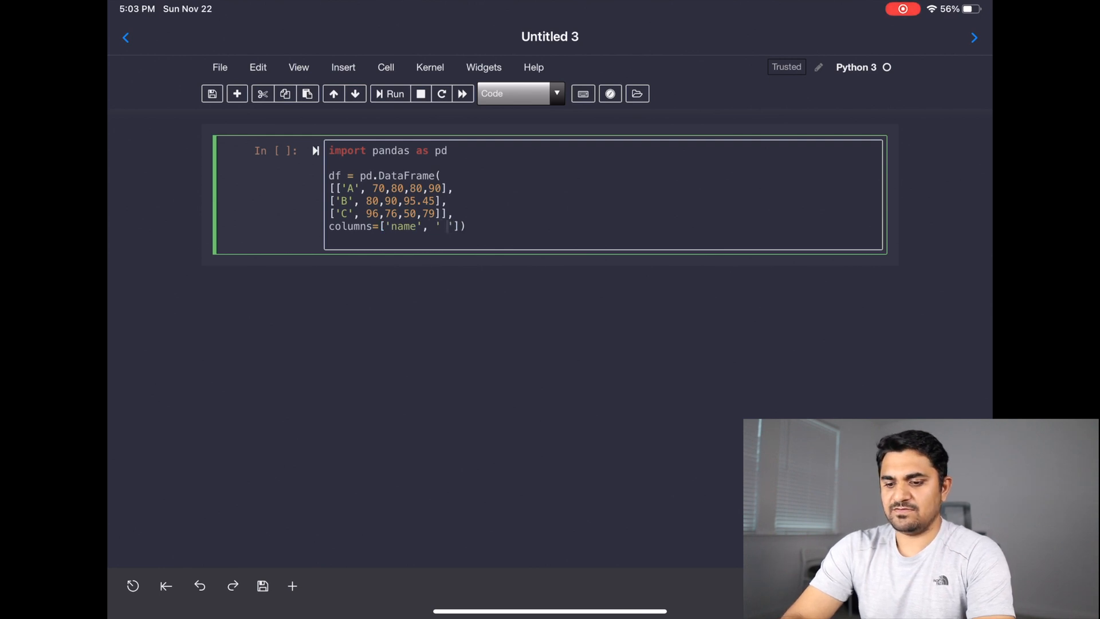
type("physic")
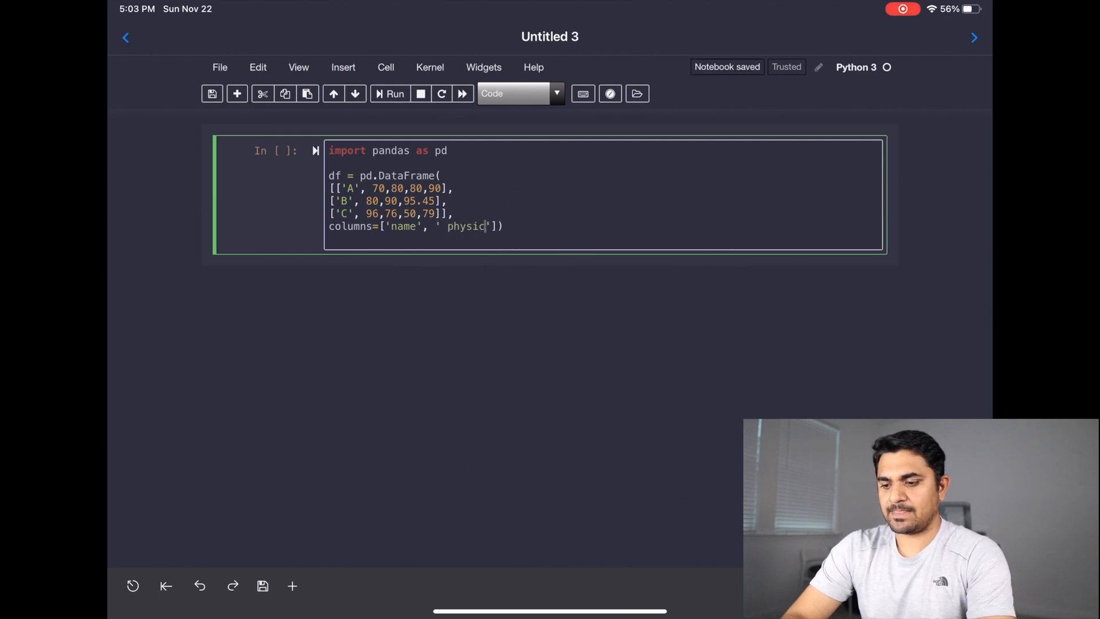
type("s', 'chemis")
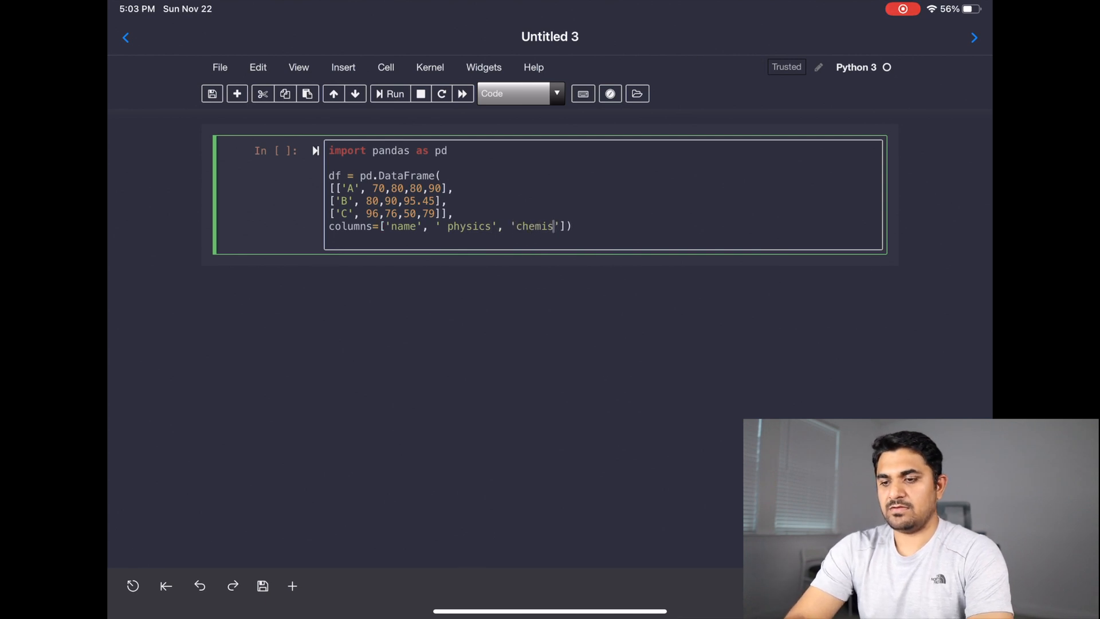
type("try', algebra',")
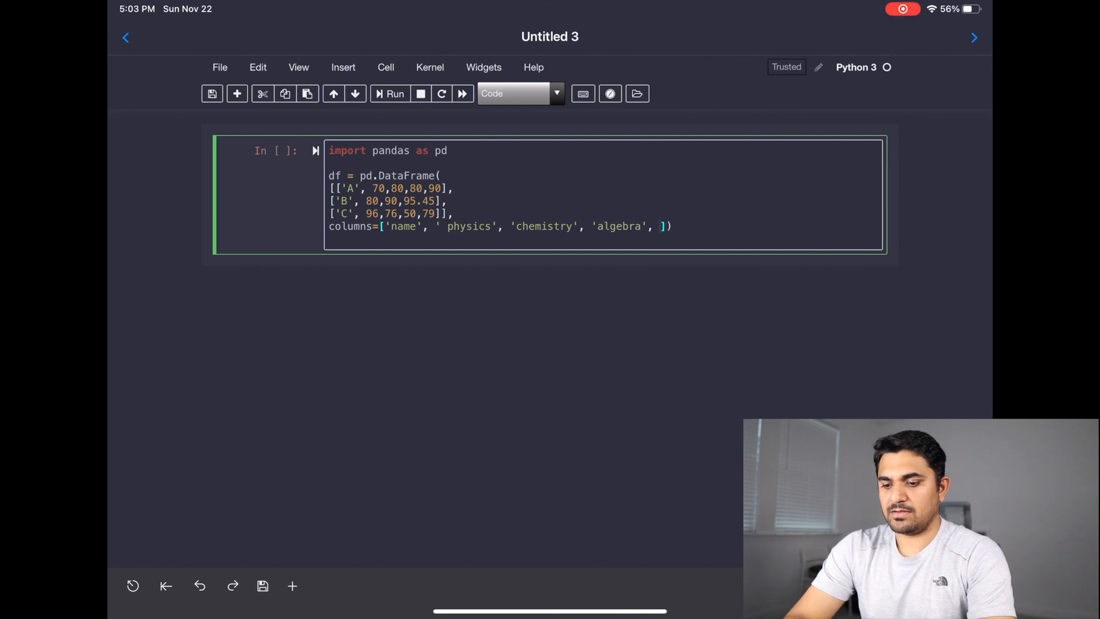
type("'calculus'")
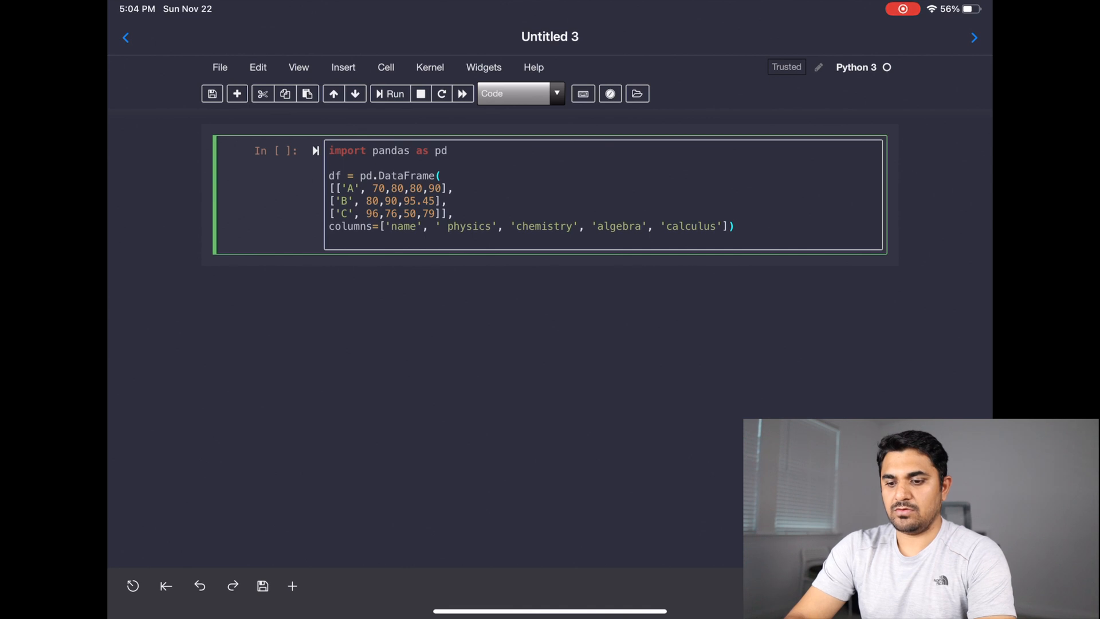
Step: Start a new line below the columns list with print(d
key("Return")
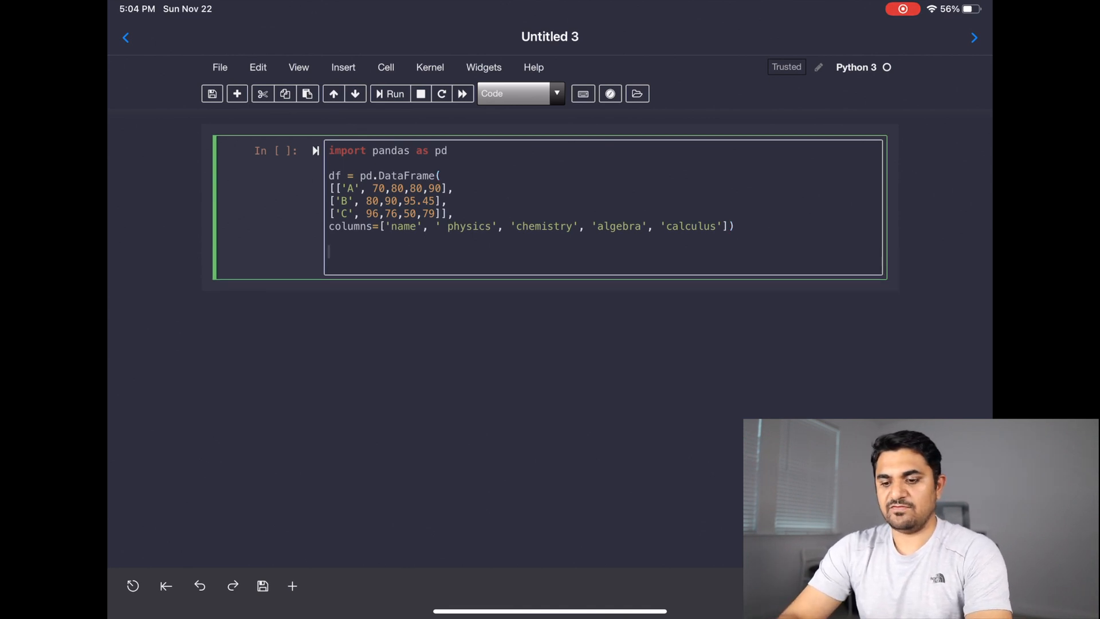
type("pri")
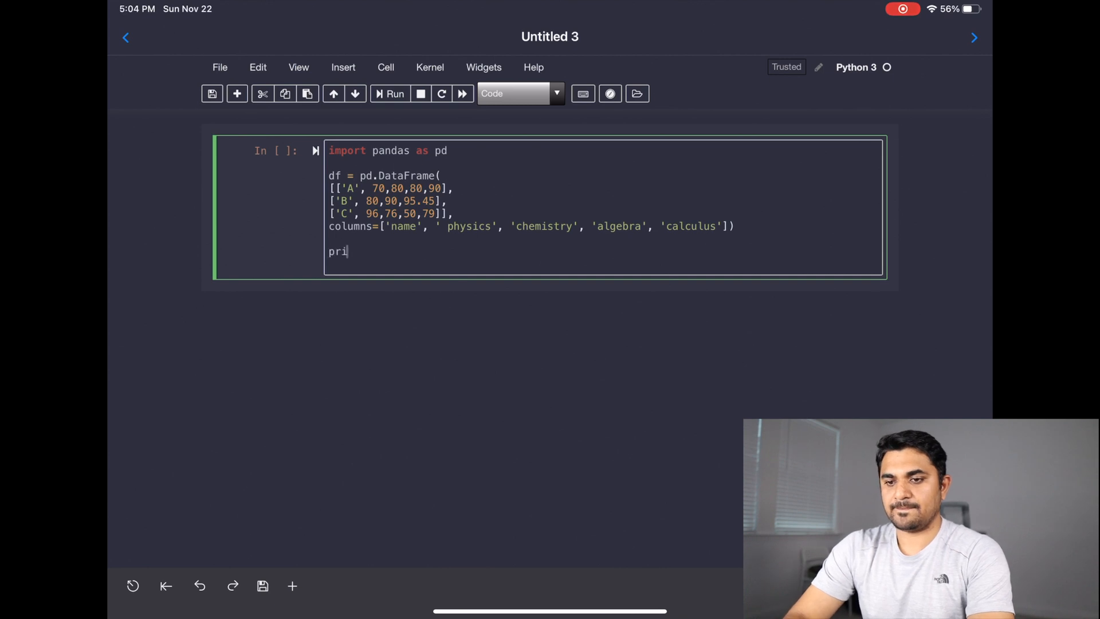
type("nt")
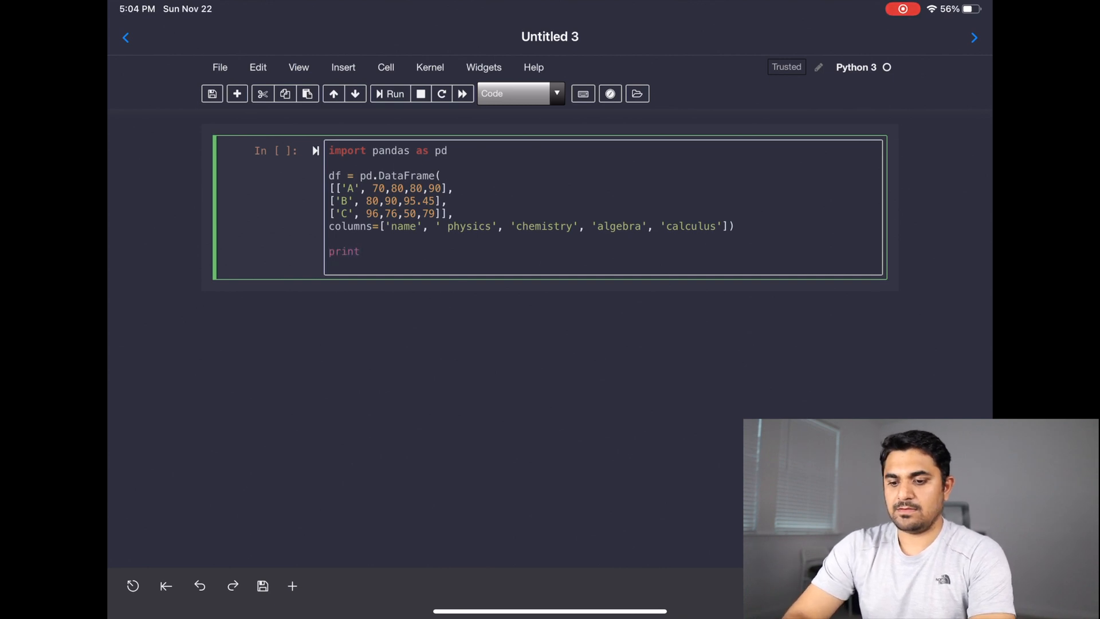
type("(d)")
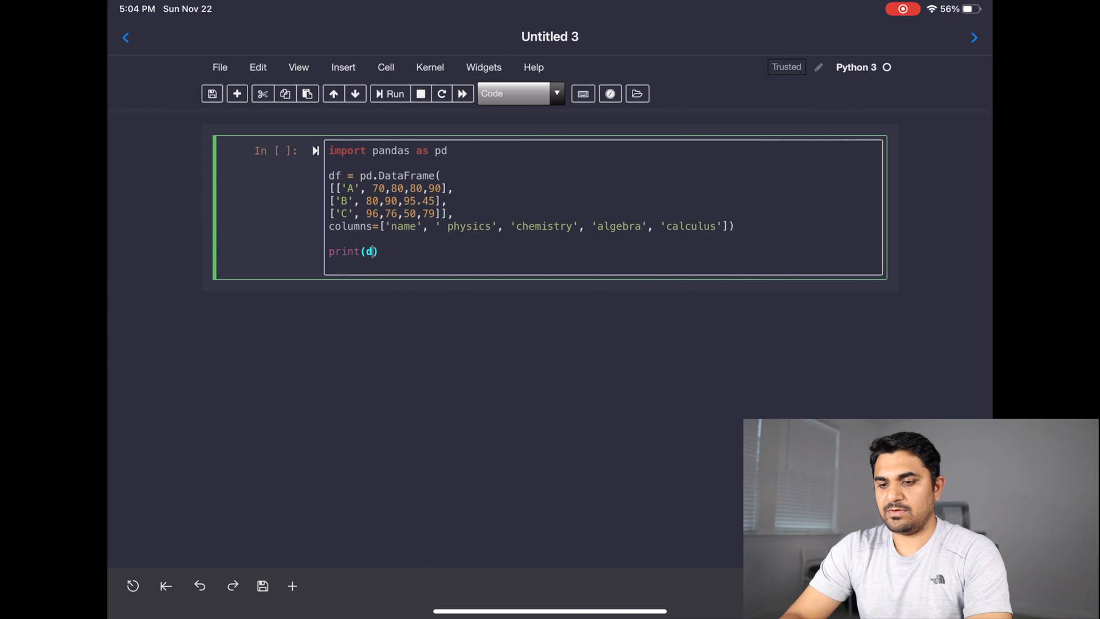
Step: Run the marks cell, correct row B to 95 algebra and 45 calculus, and rerun
left_click(394, 93)
type(", ")
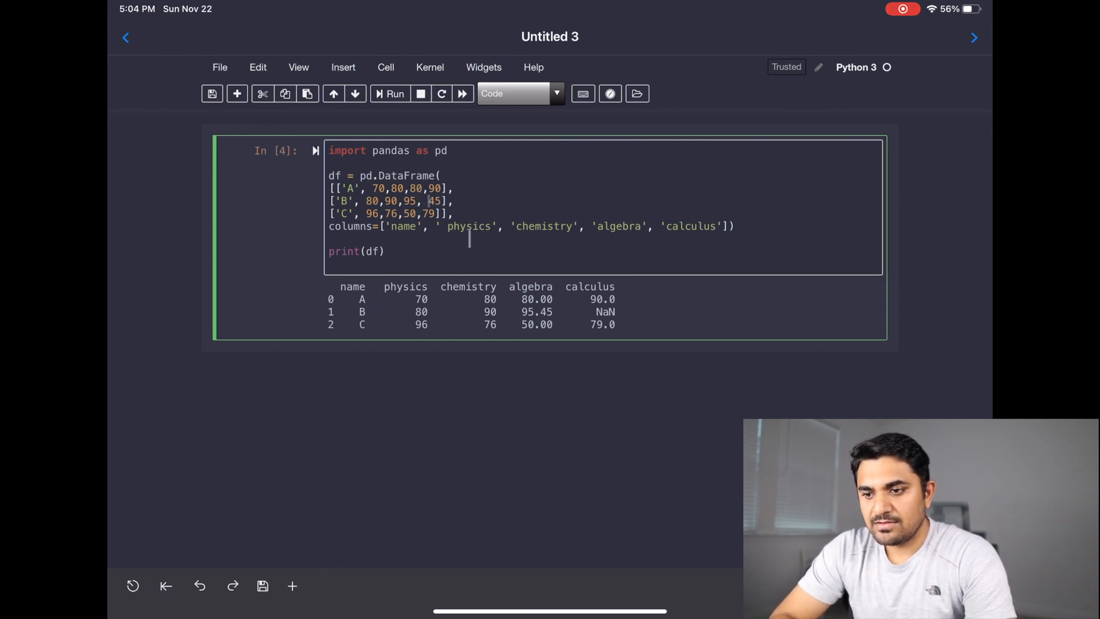
left_click(395, 94)
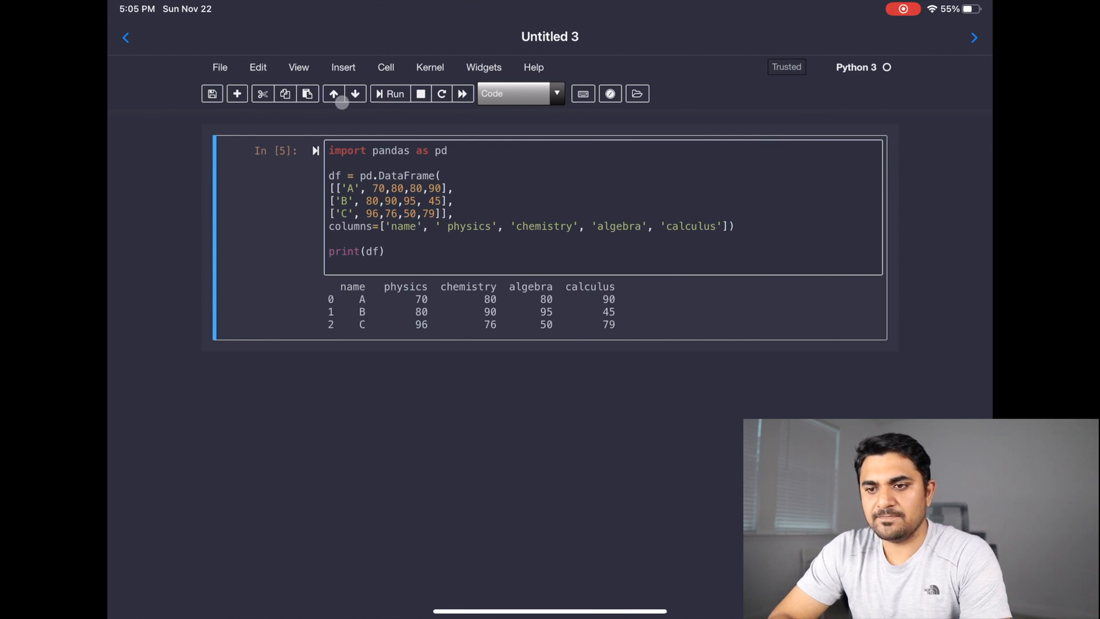
mouse_move(286, 193)
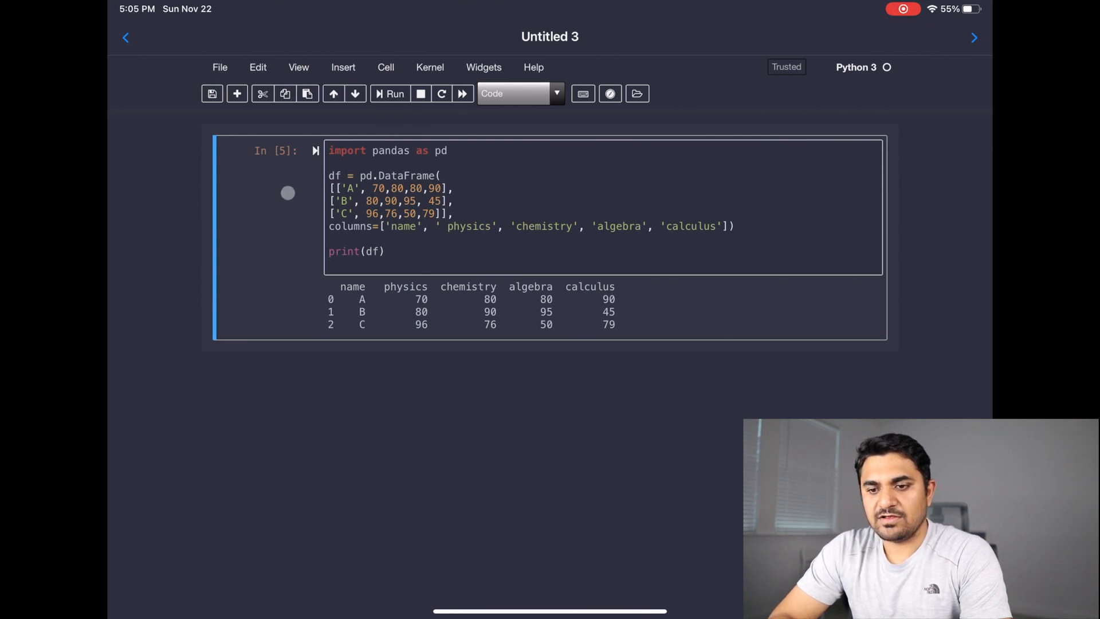
Step: Insert a new cell below the marks table and type a test import numpy line
left_click(212, 94)
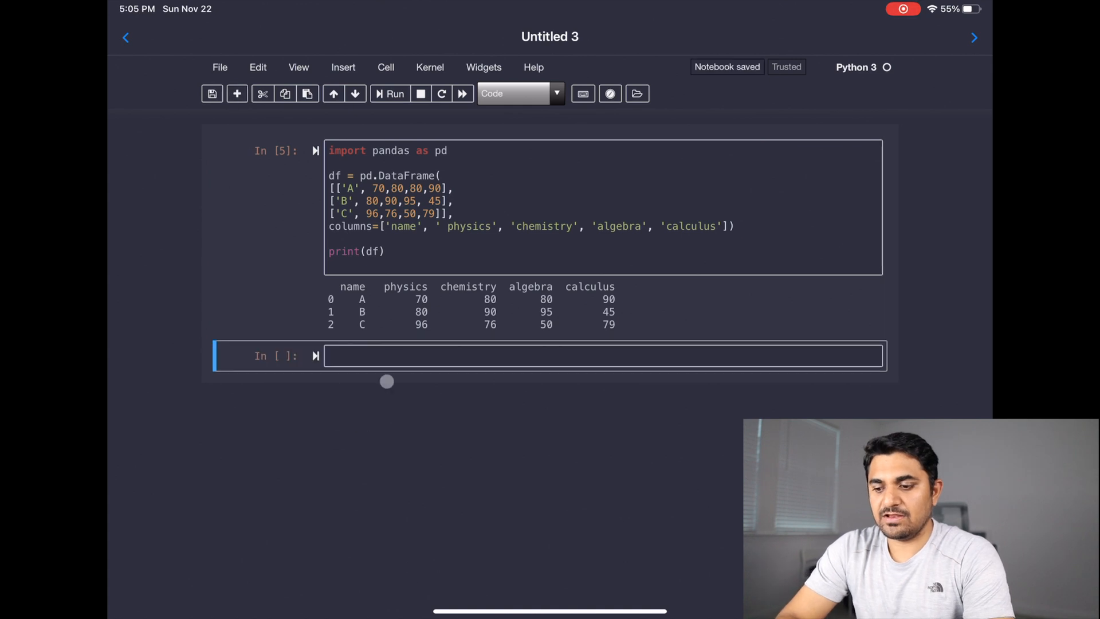
type("impo")
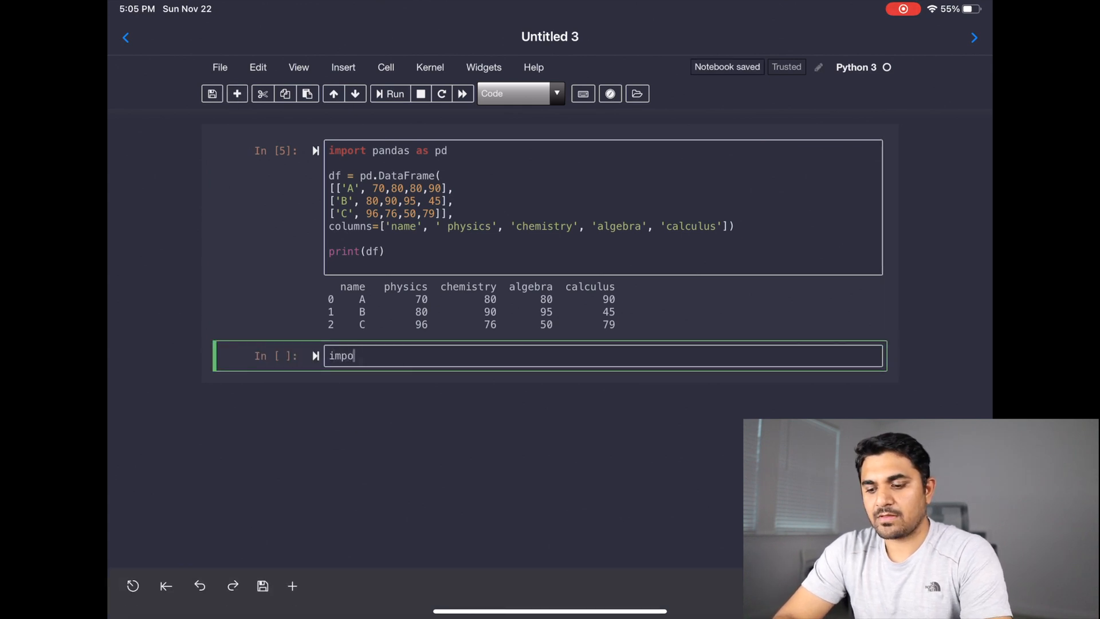
type("rt")
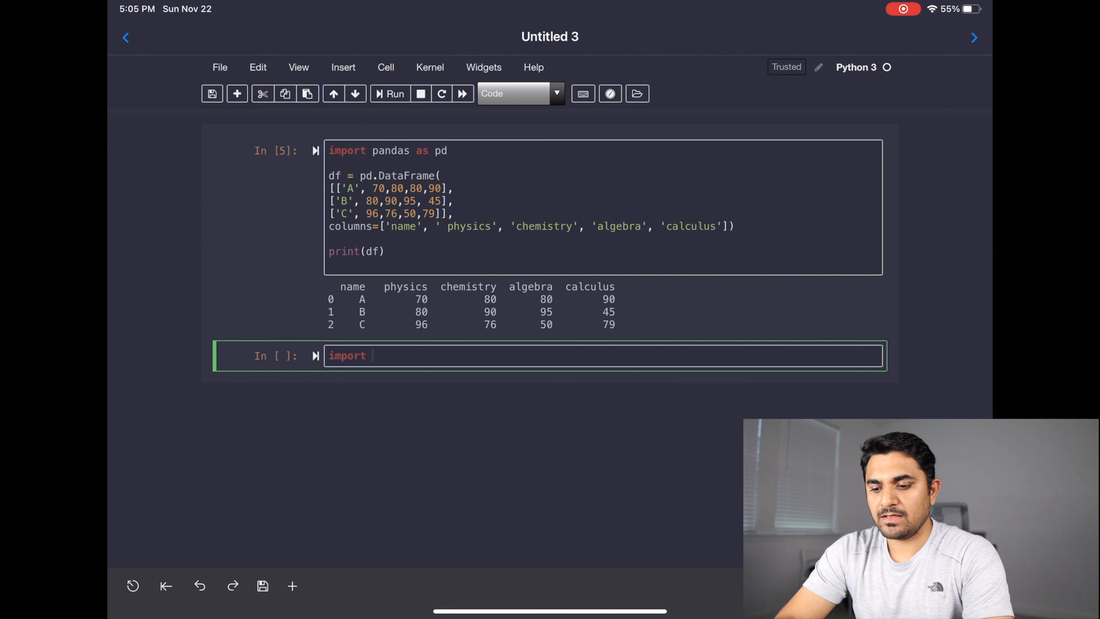
type("numpy")
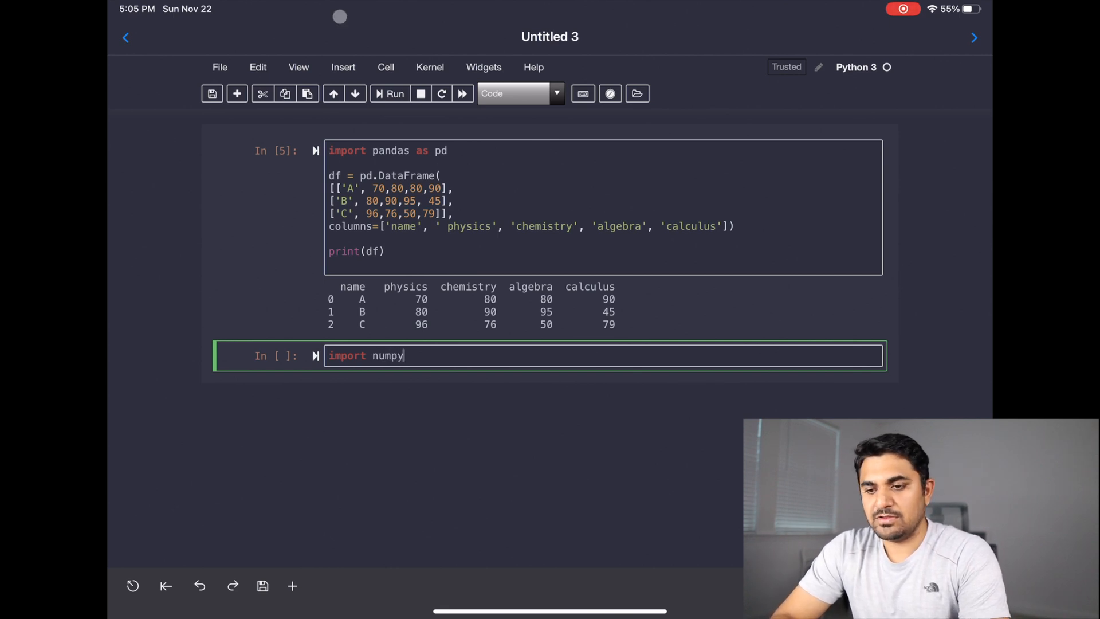
left_click(390, 94)
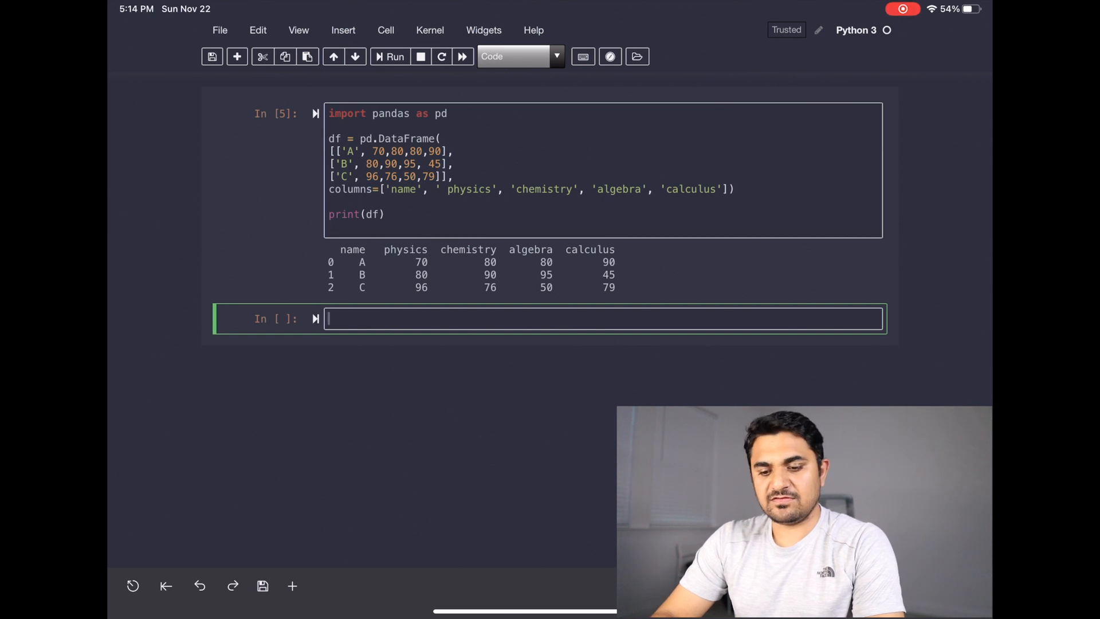
Step: Type !pip install dash in the new cell and run it
type("!")
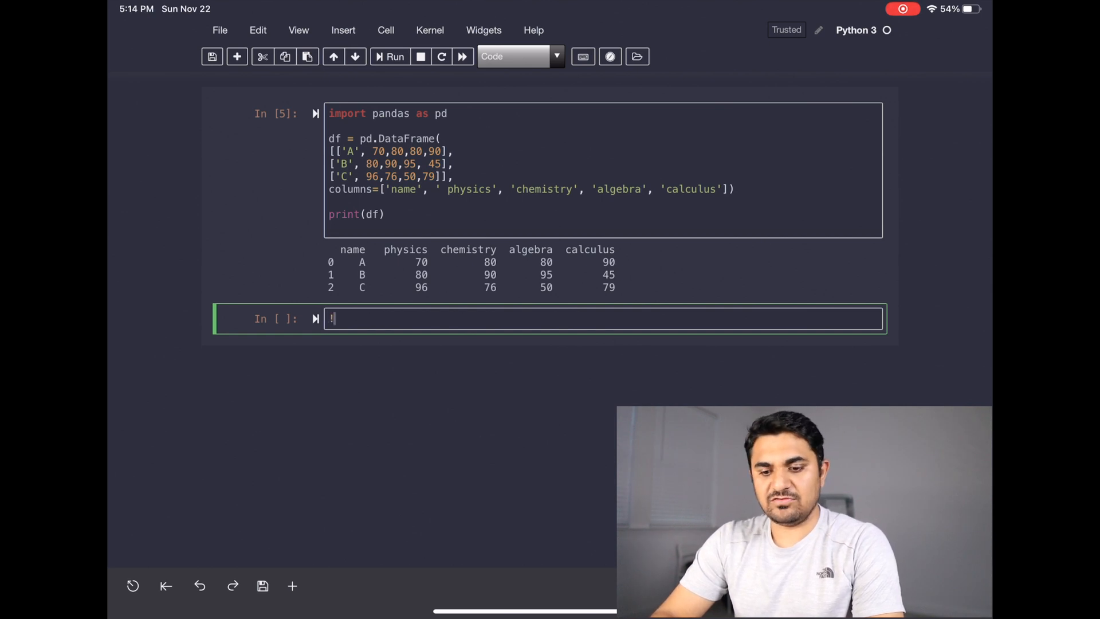
type("pip")
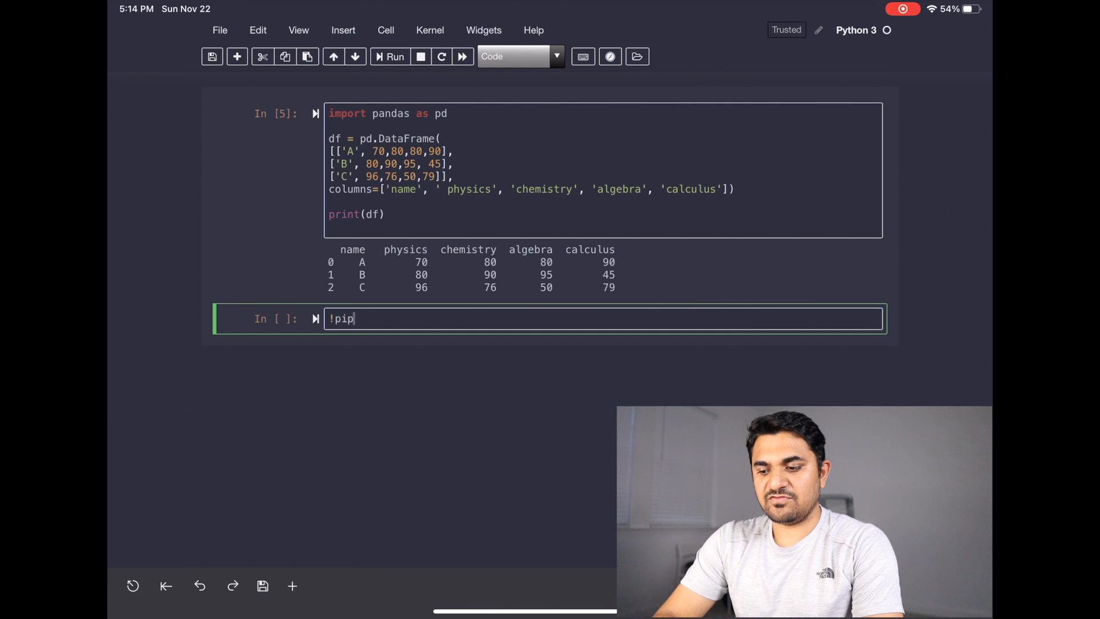
type("insatll")
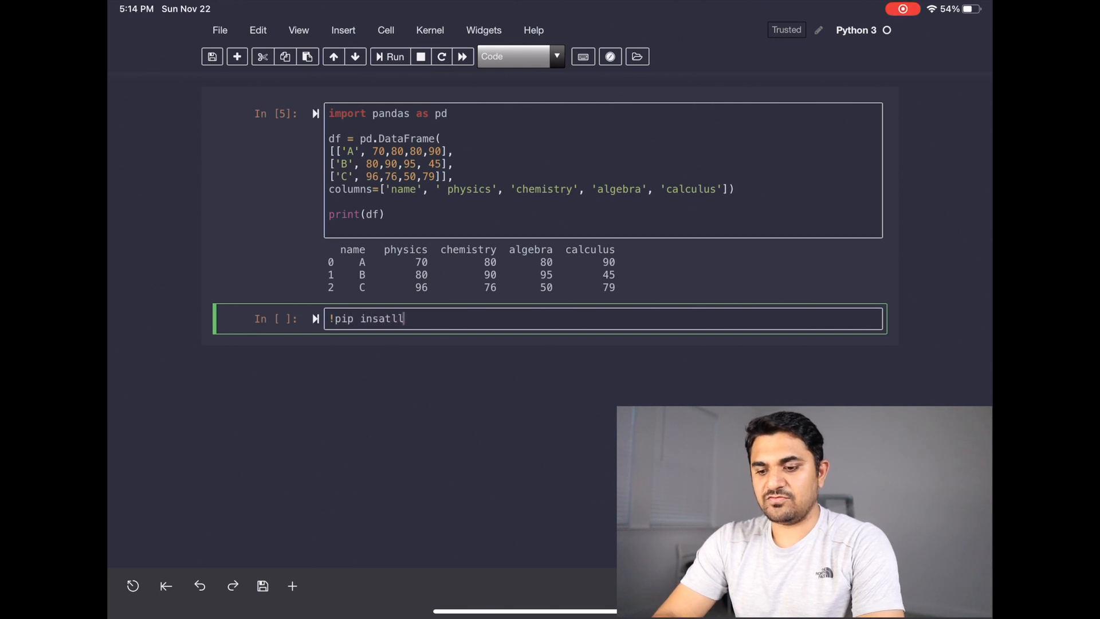
key("Backspace")
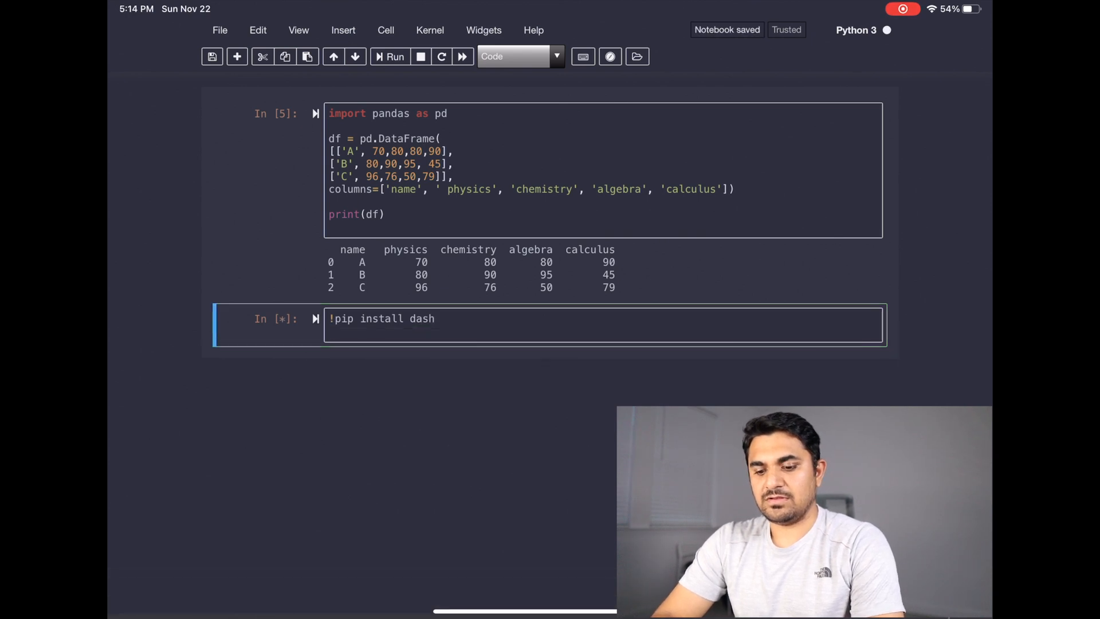
left_click(391, 57)
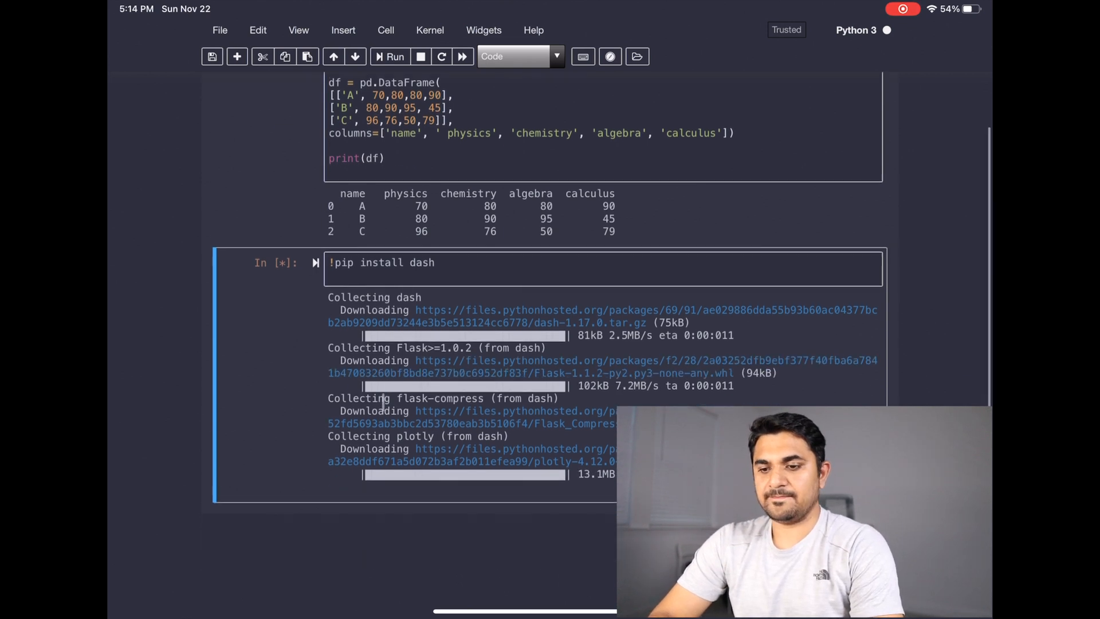
Step: Scroll through the install output to the brotli build error
scroll("up", 3)
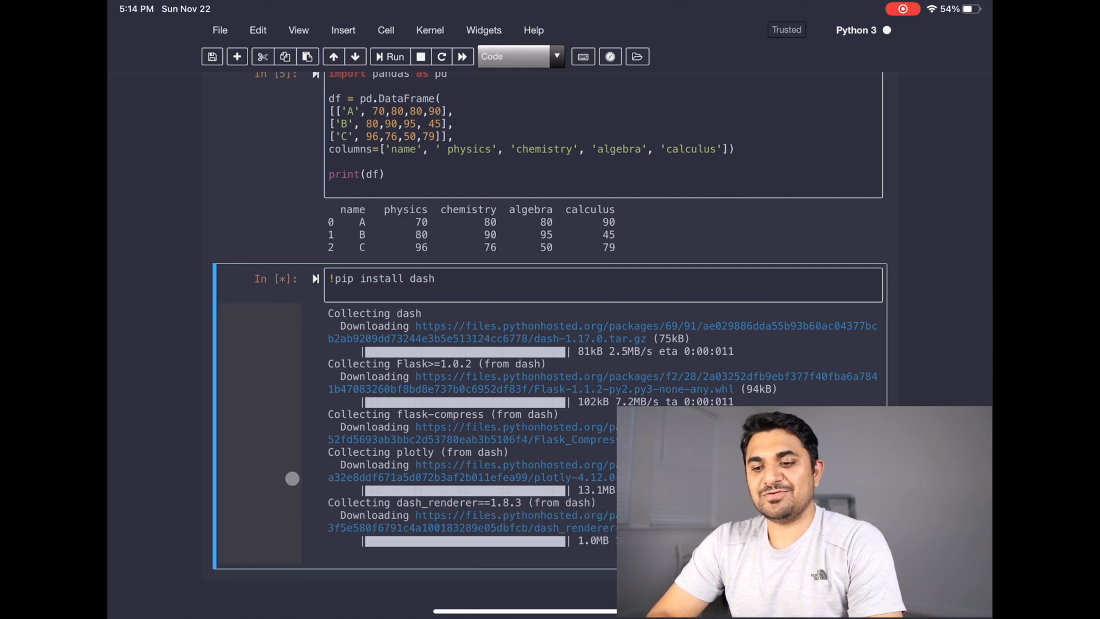
scroll("down", 3)
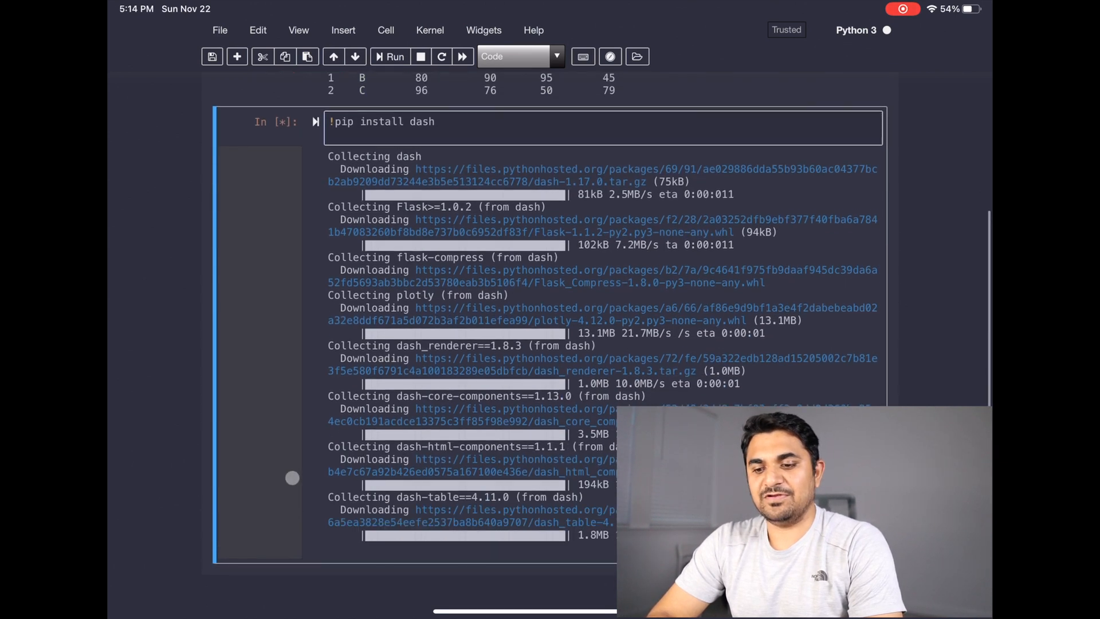
scroll("down", 3)
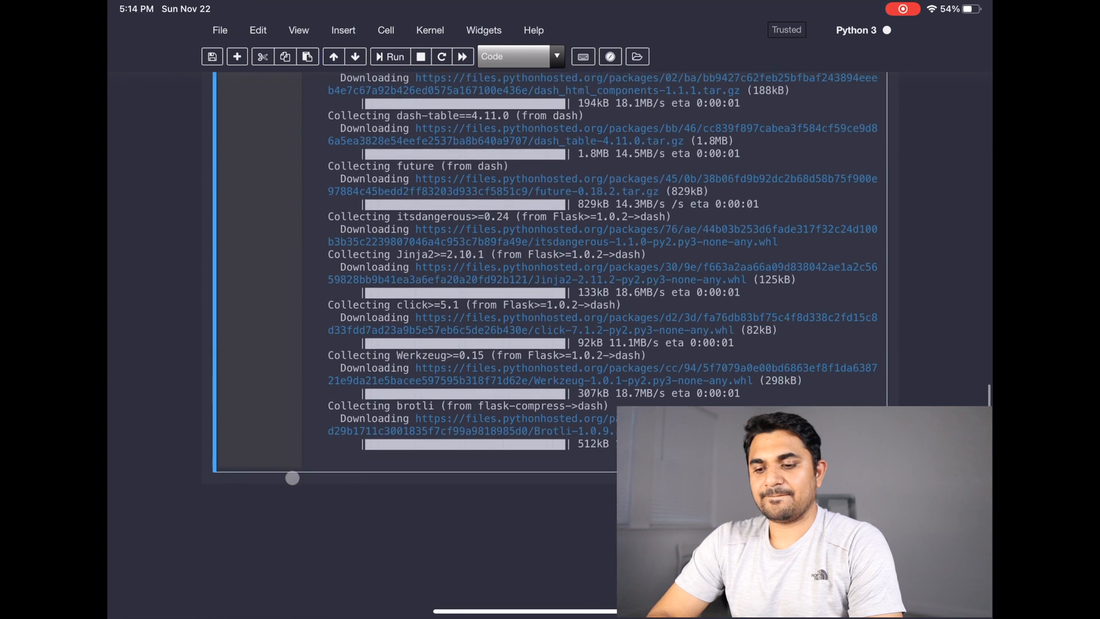
scroll("down", 3)
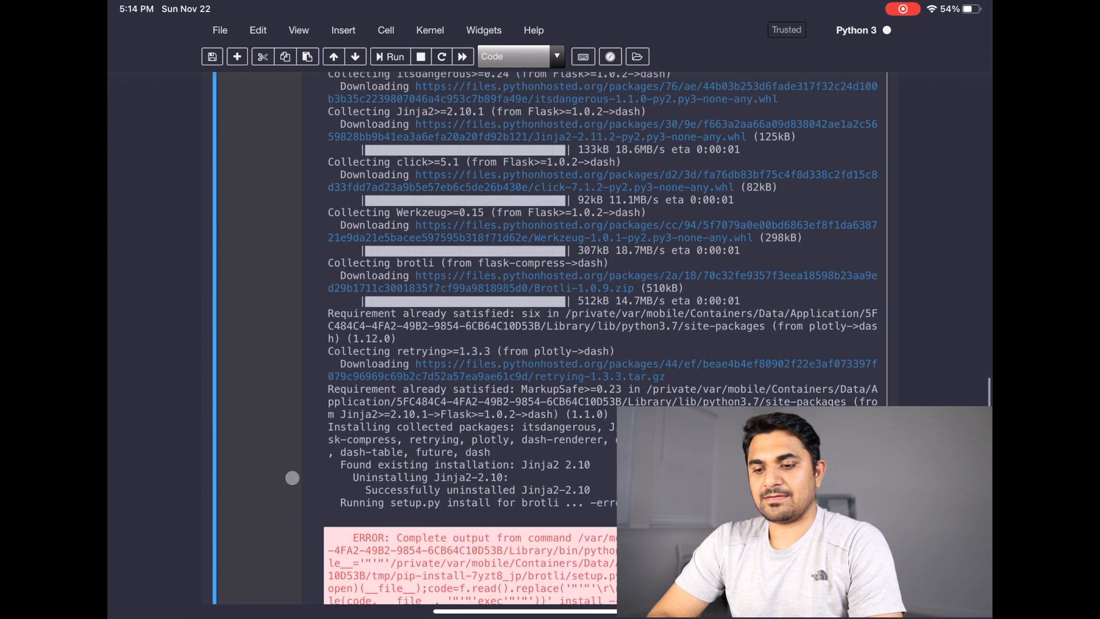
scroll("up", 3)
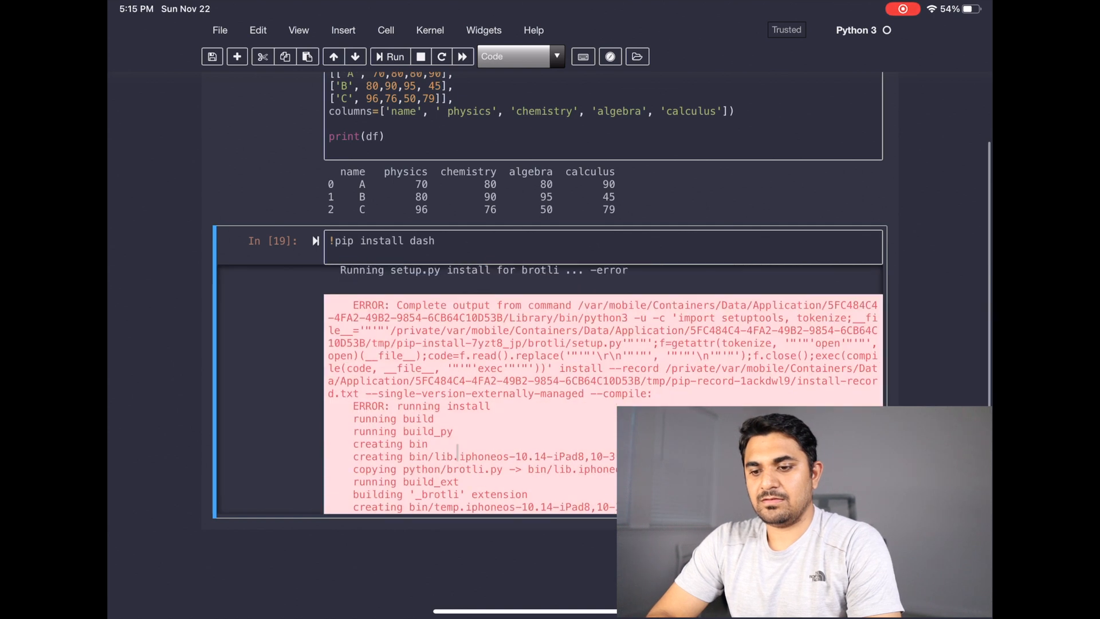
scroll("down", 3)
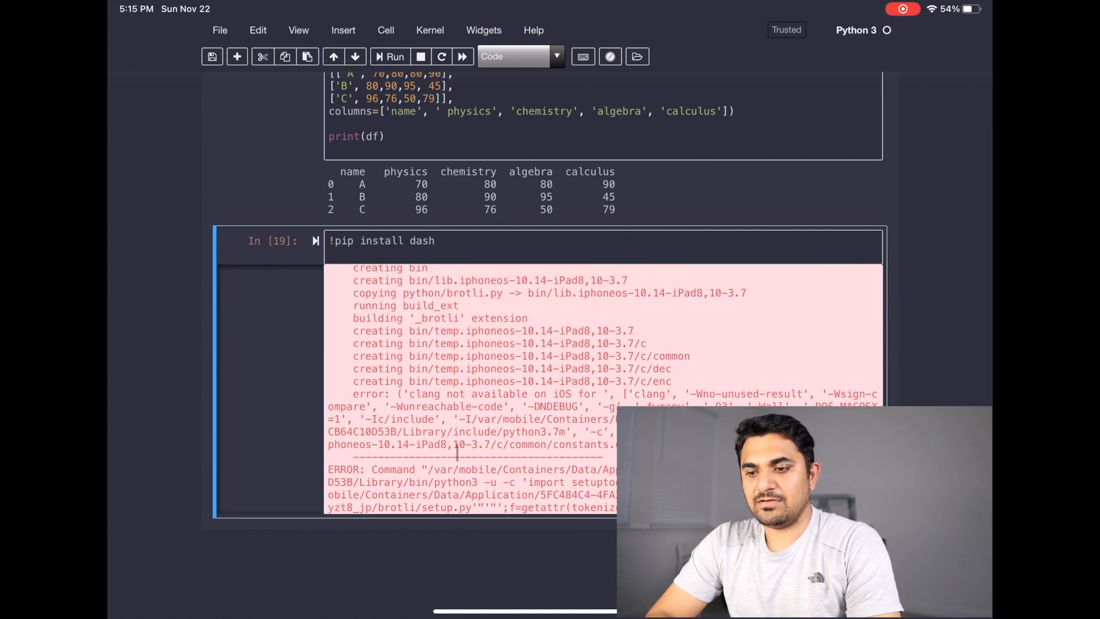
scroll("up", 3)
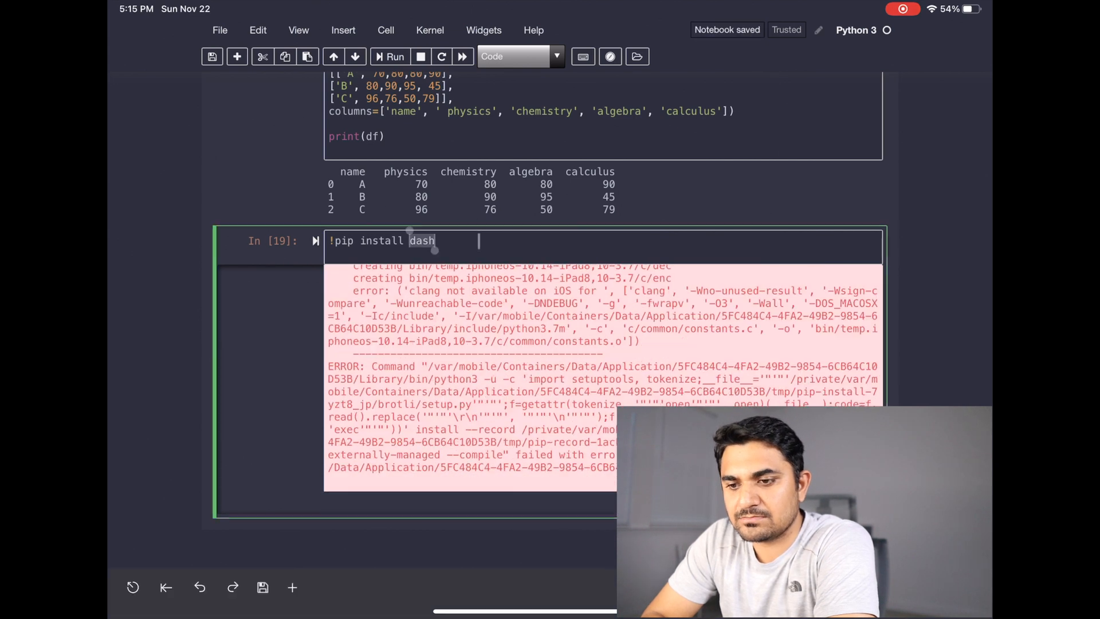
Step: Change the pip command to install pyttsx3 instead of dash and run it
type("p")
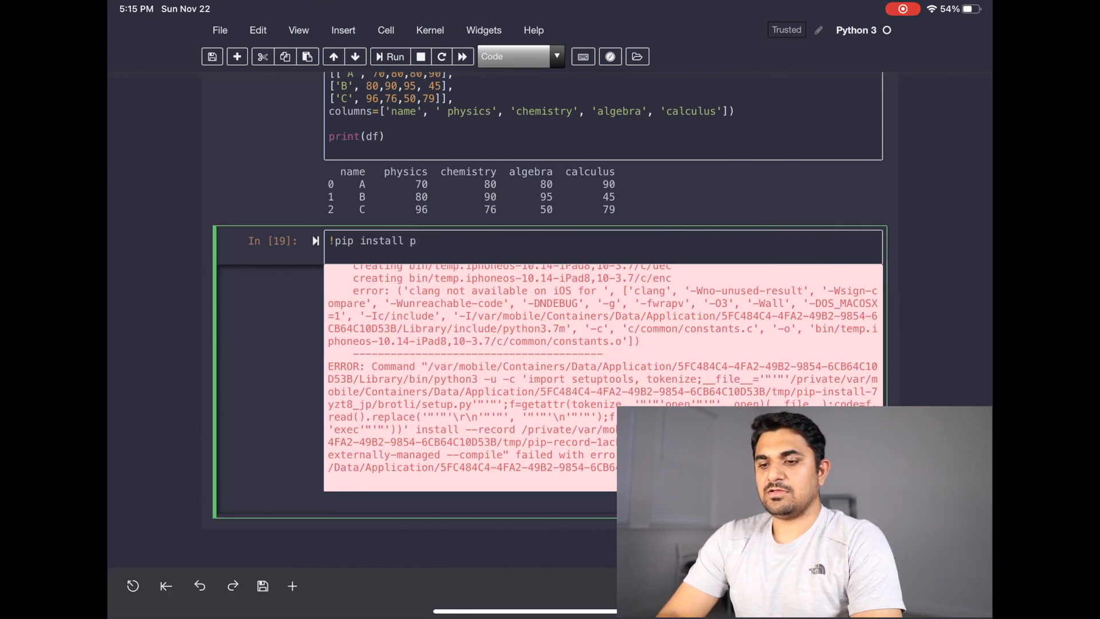
type("ytt")
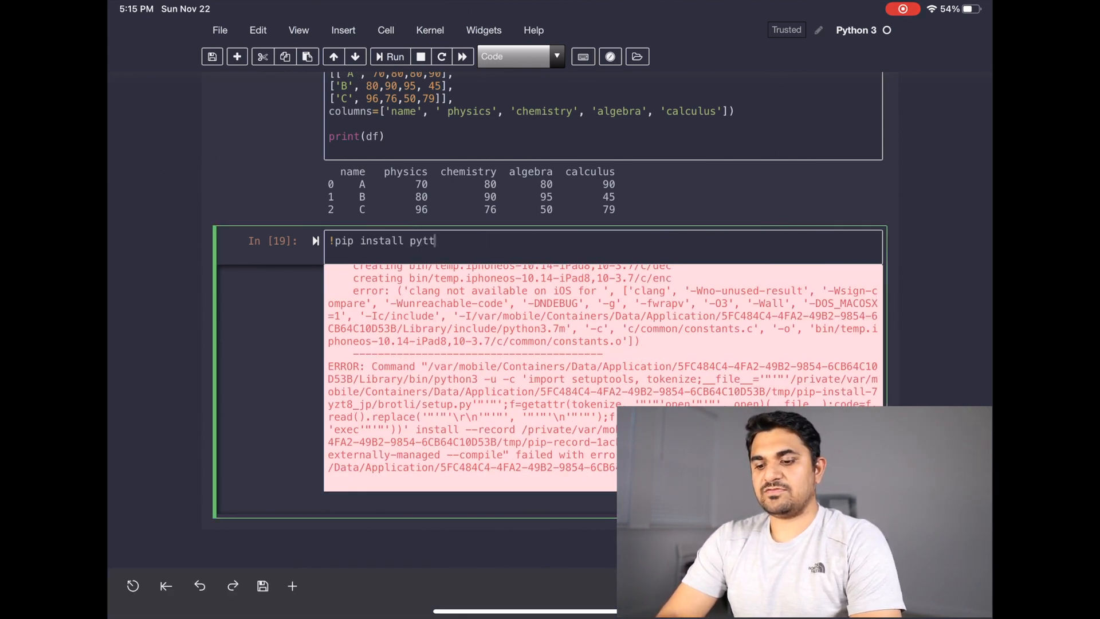
type("sx")
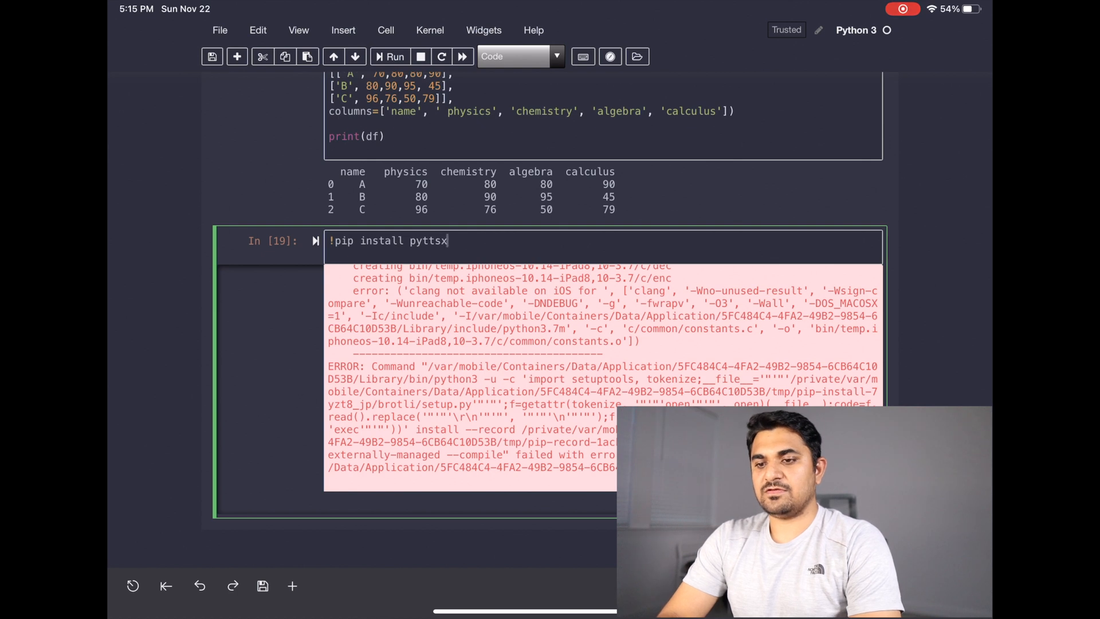
type("3")
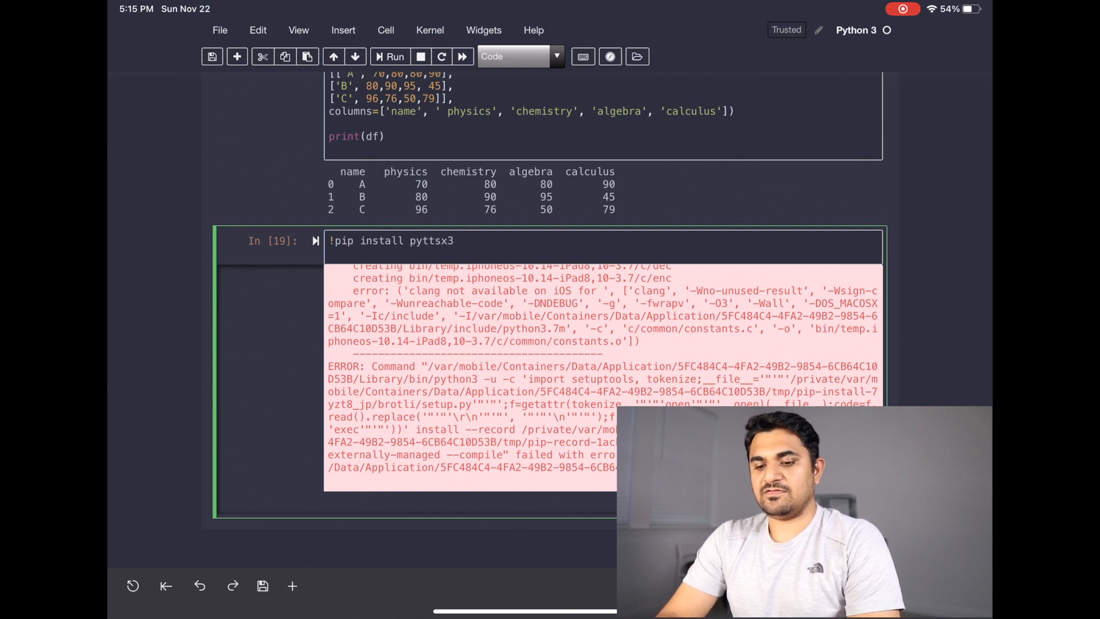
left_click(391, 57)
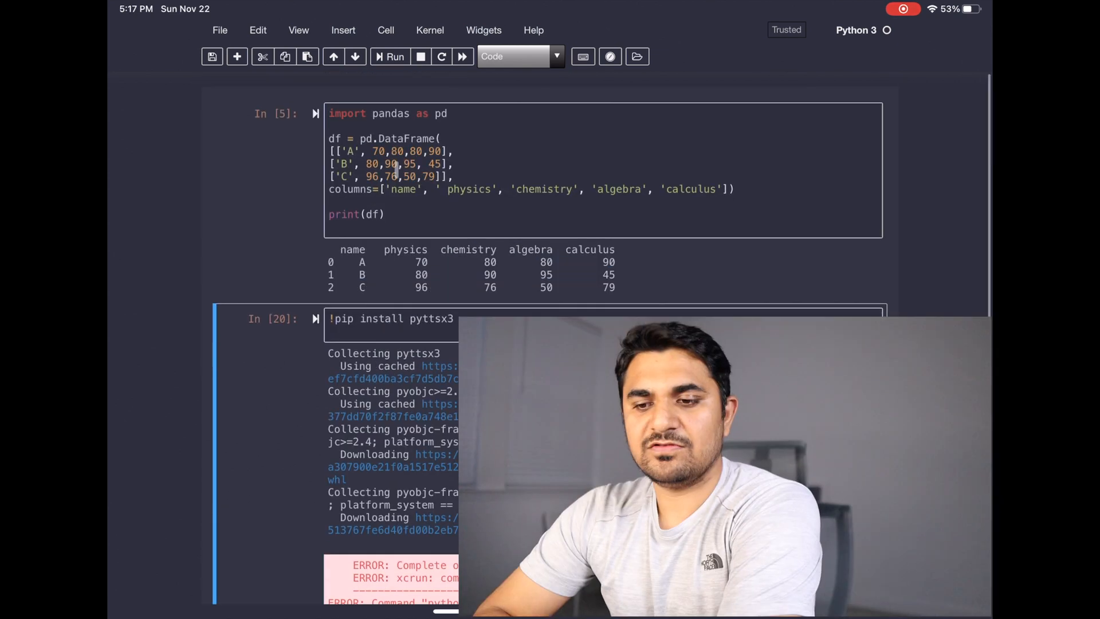
left_click(732, 189)
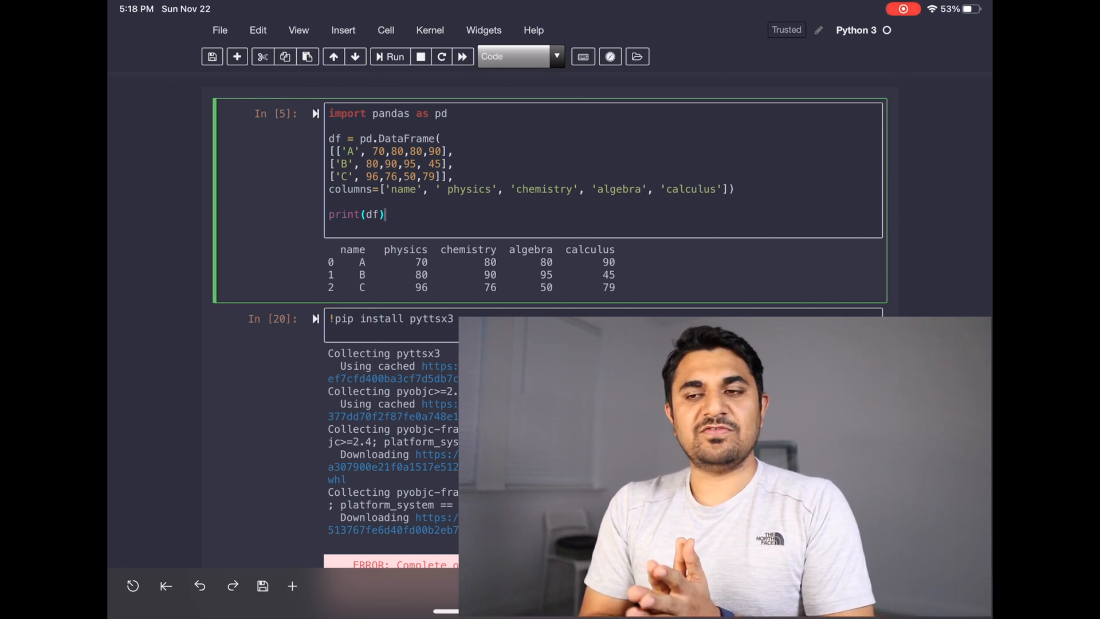
scroll("down", 3)
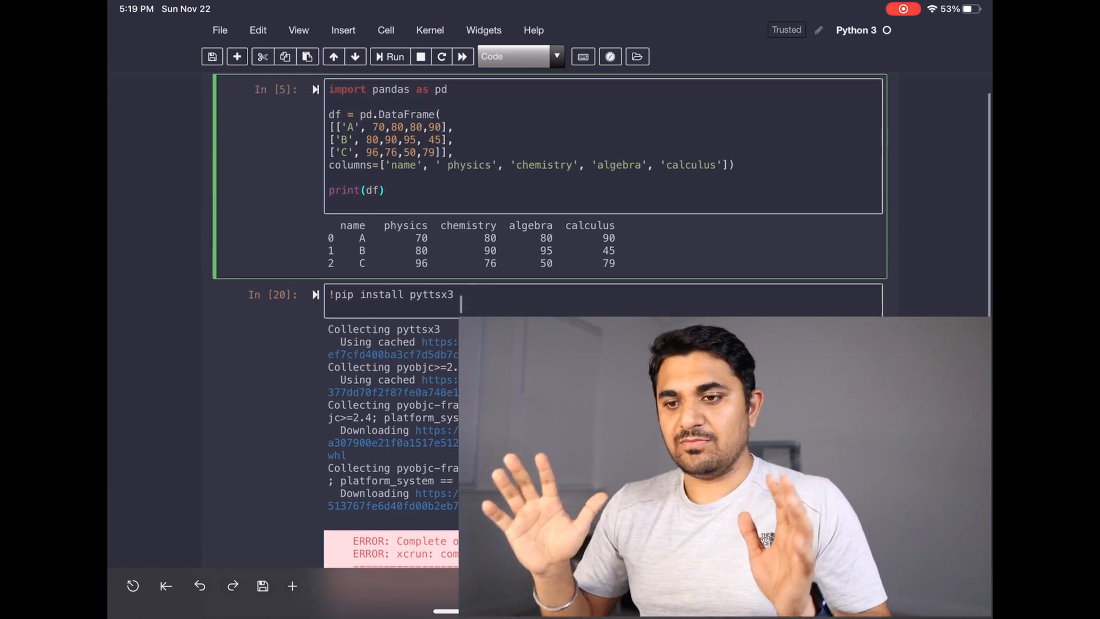
scroll("down", 3)
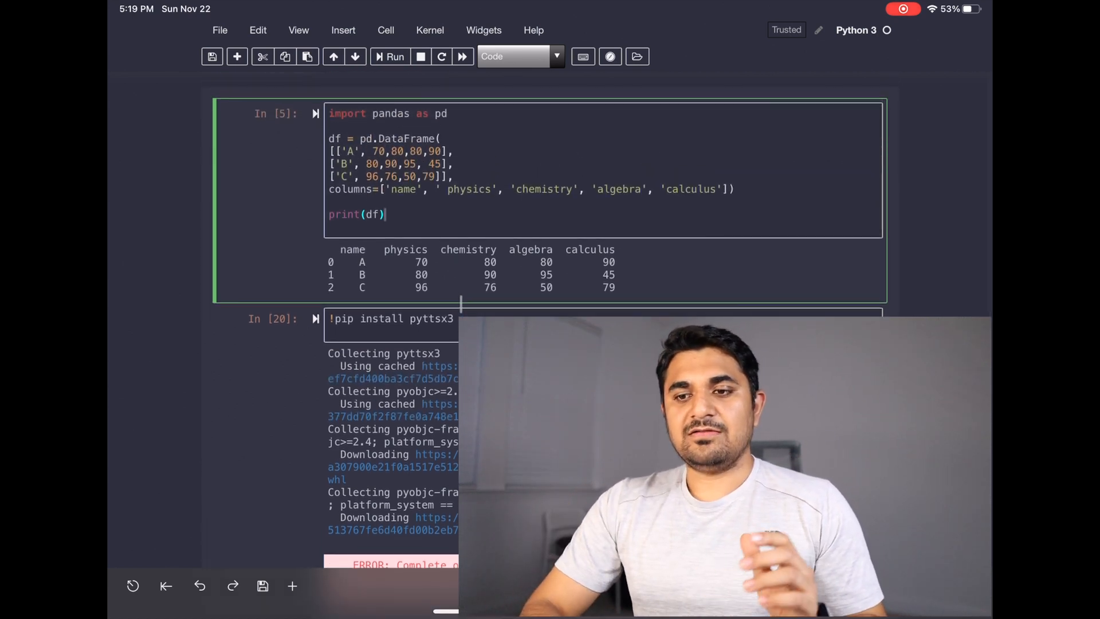